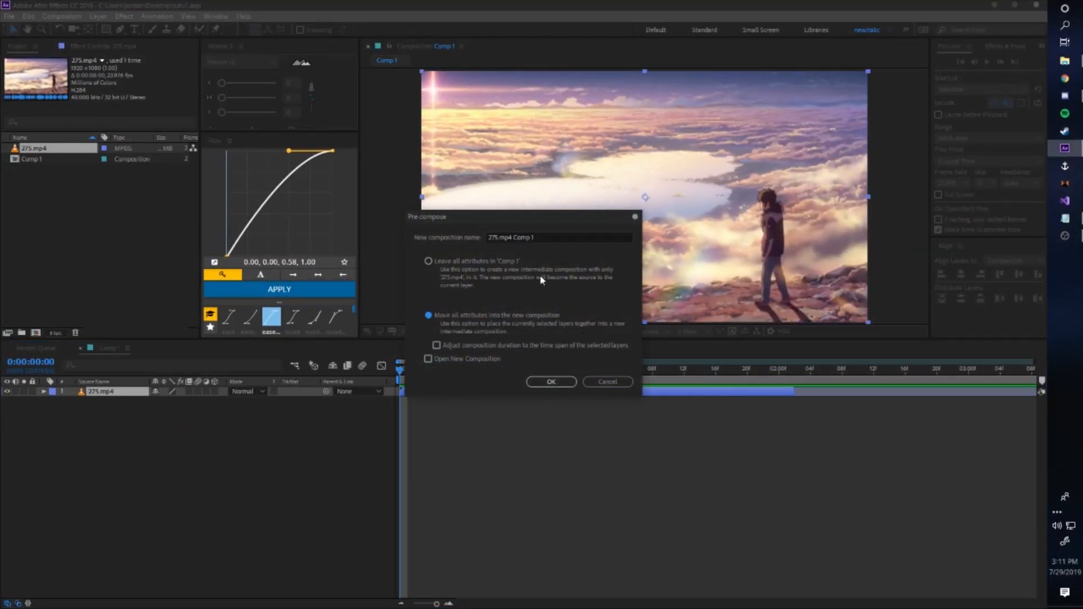
# - Pre-compose 275.mp4 into a new composition named 'main comp' with all attributes moved
pyautogui.tripleClick(558, 238)
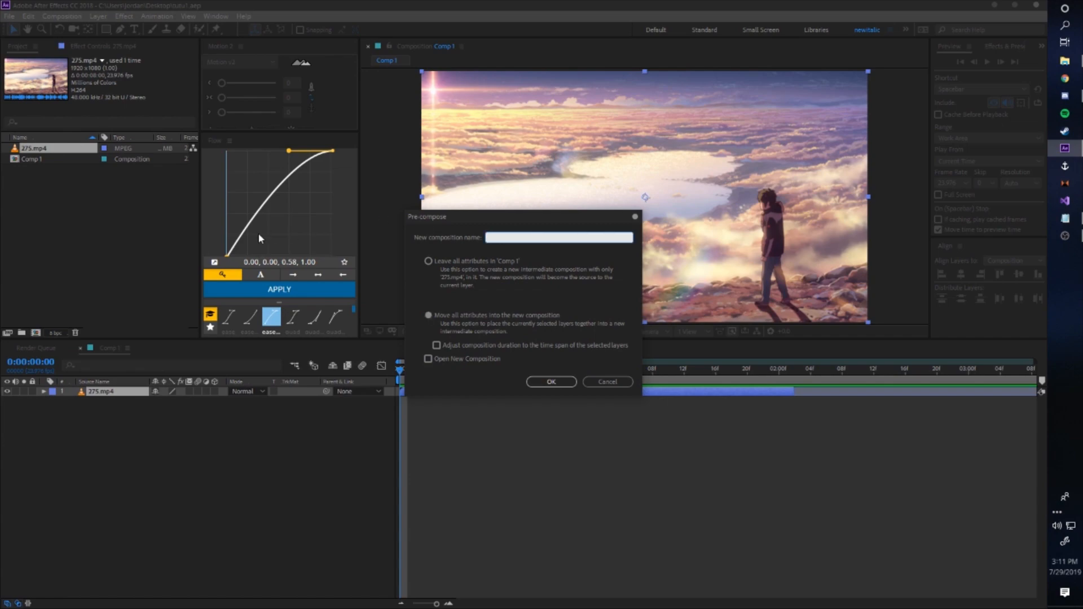
pyautogui.write('ma')
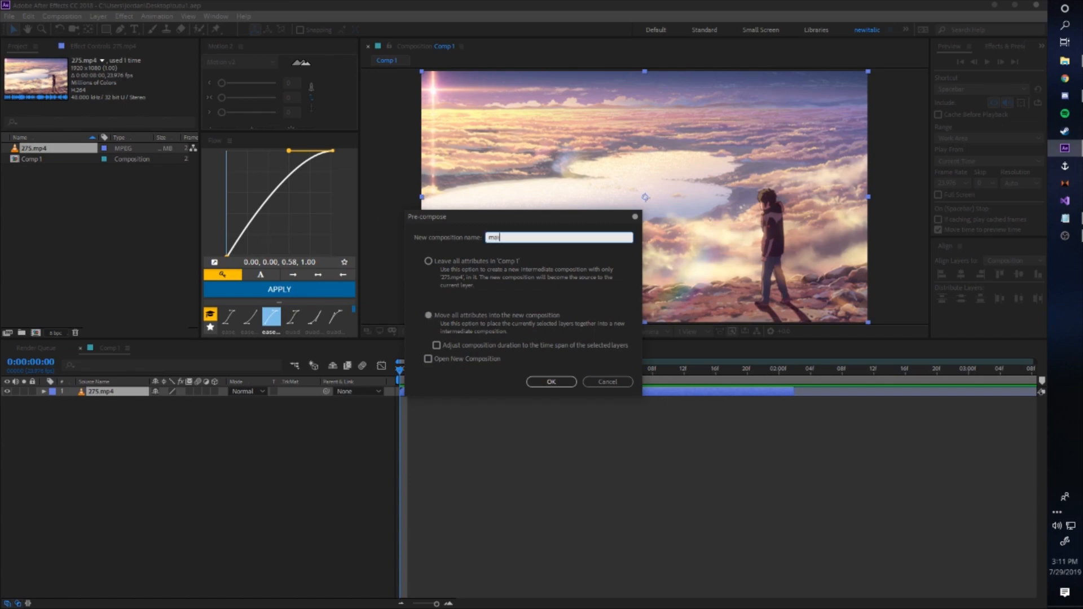
pyautogui.click(551, 381)
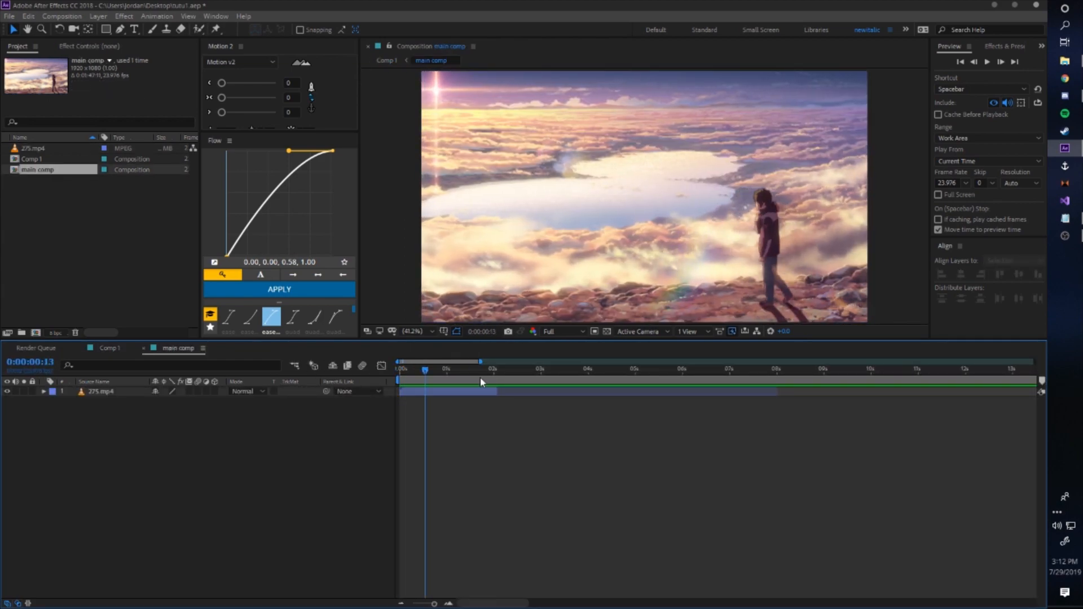
pyautogui.click(399, 361)
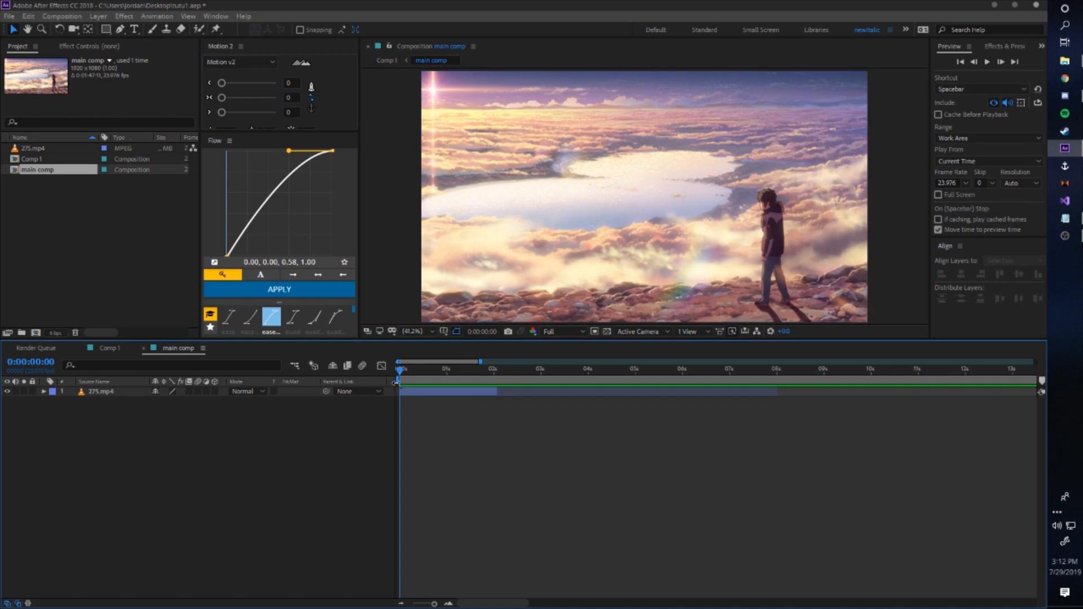
pyautogui.moveTo(396, 382)
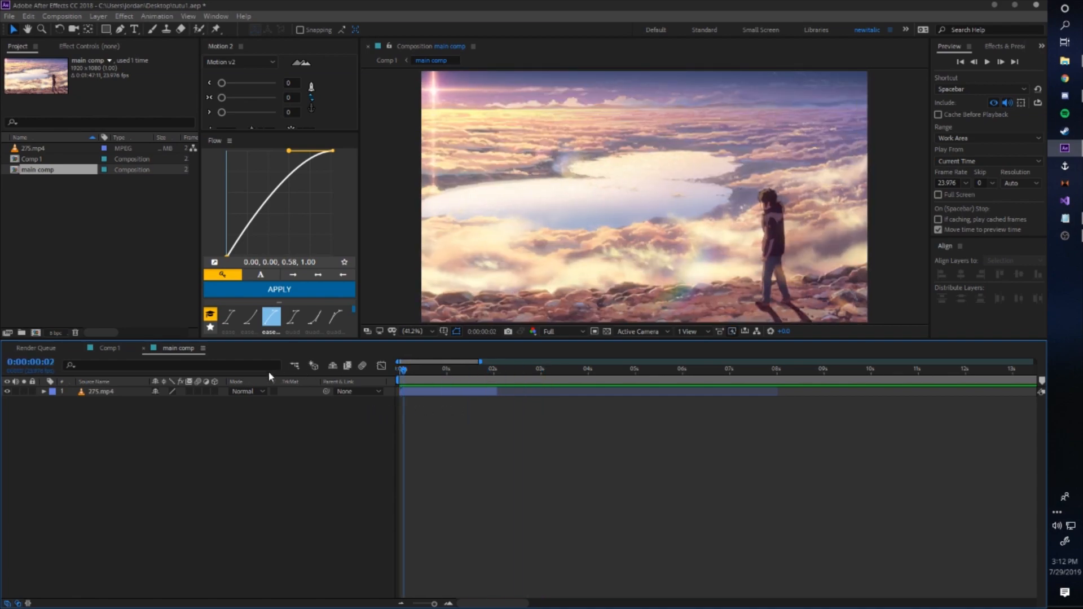
pyautogui.click(407, 365)
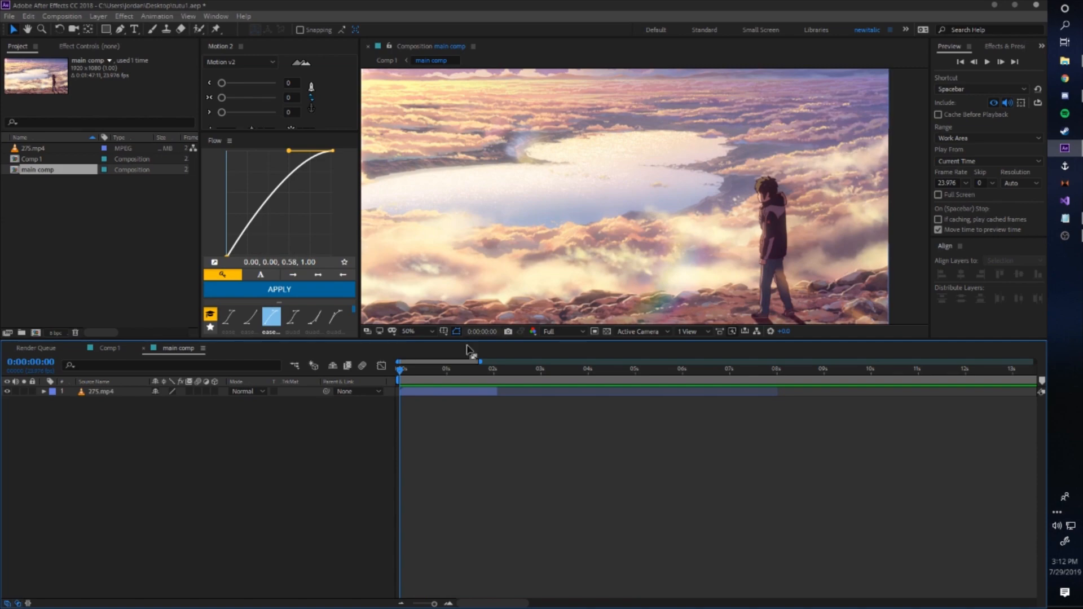
pyautogui.click(104, 391)
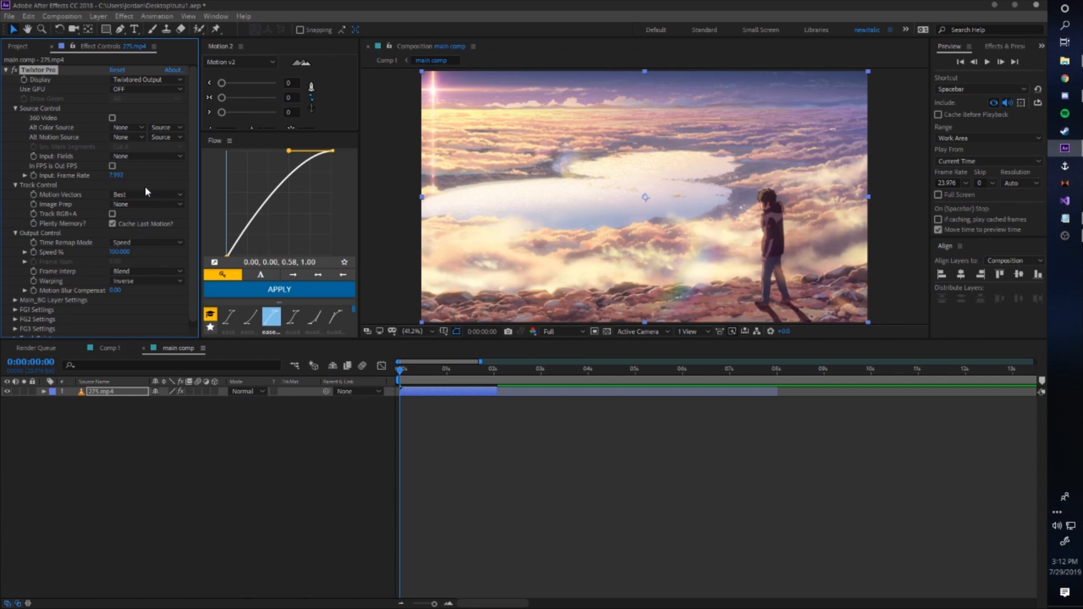
# - Set Twixtor's warping to Forward and reveal the Main_BG Layer Settings
pyautogui.click(147, 281)
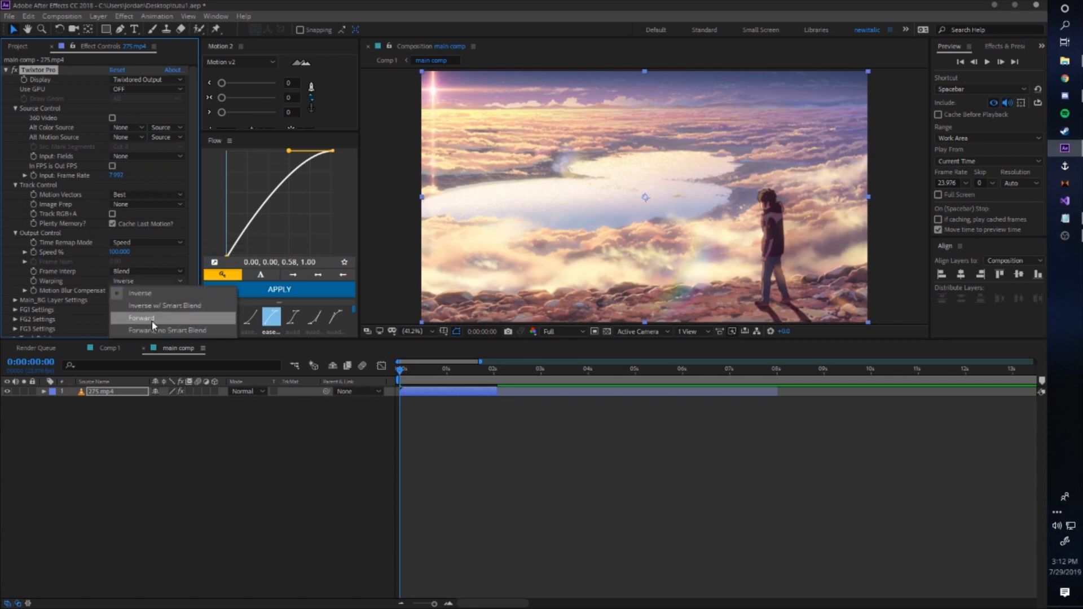
pyautogui.click(141, 319)
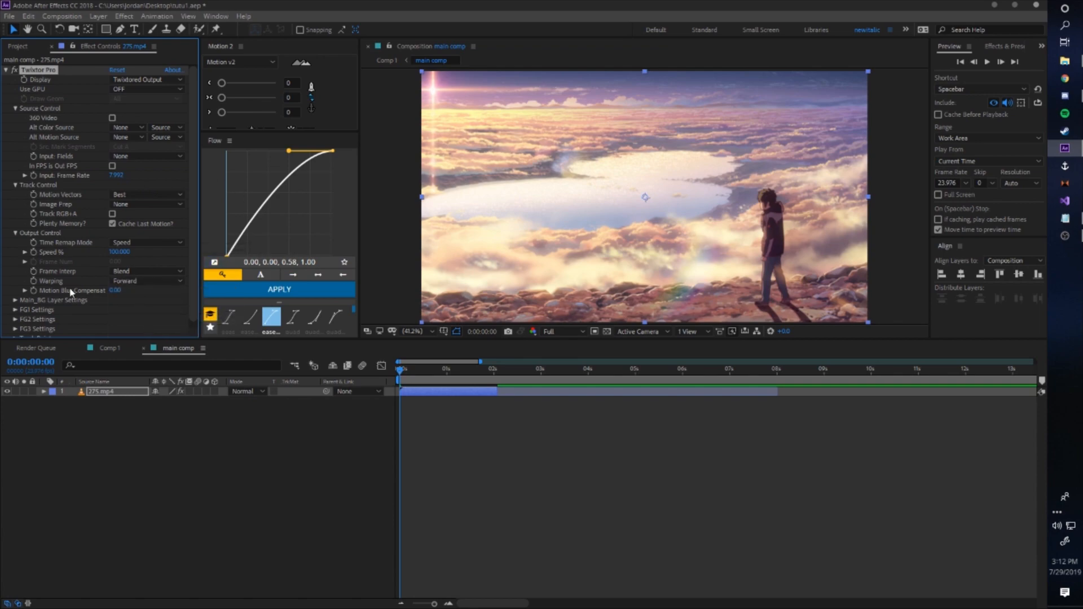
pyautogui.click(17, 300)
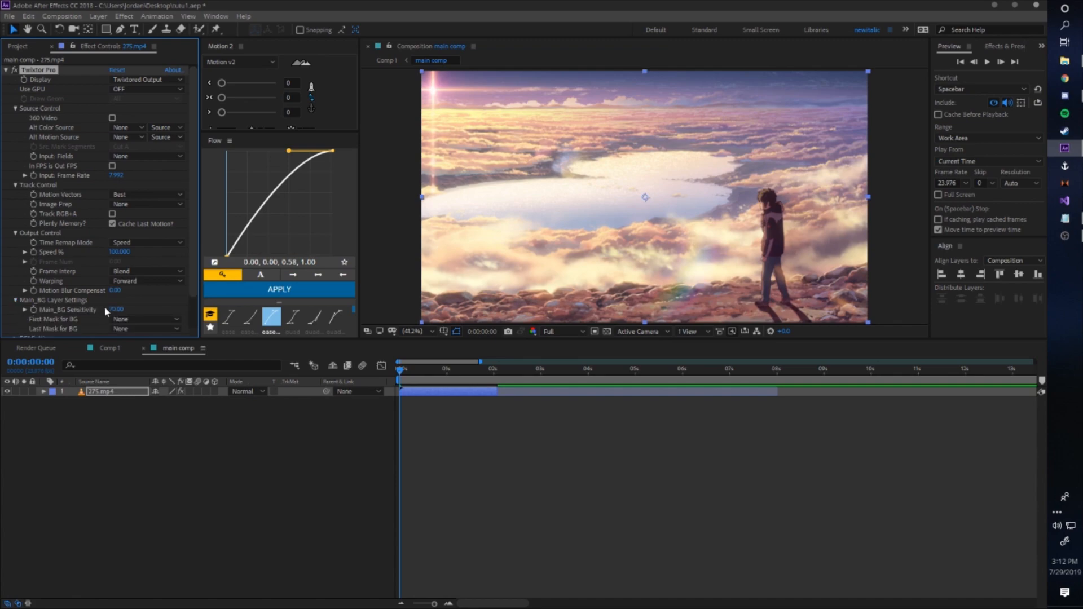
pyautogui.click(16, 300)
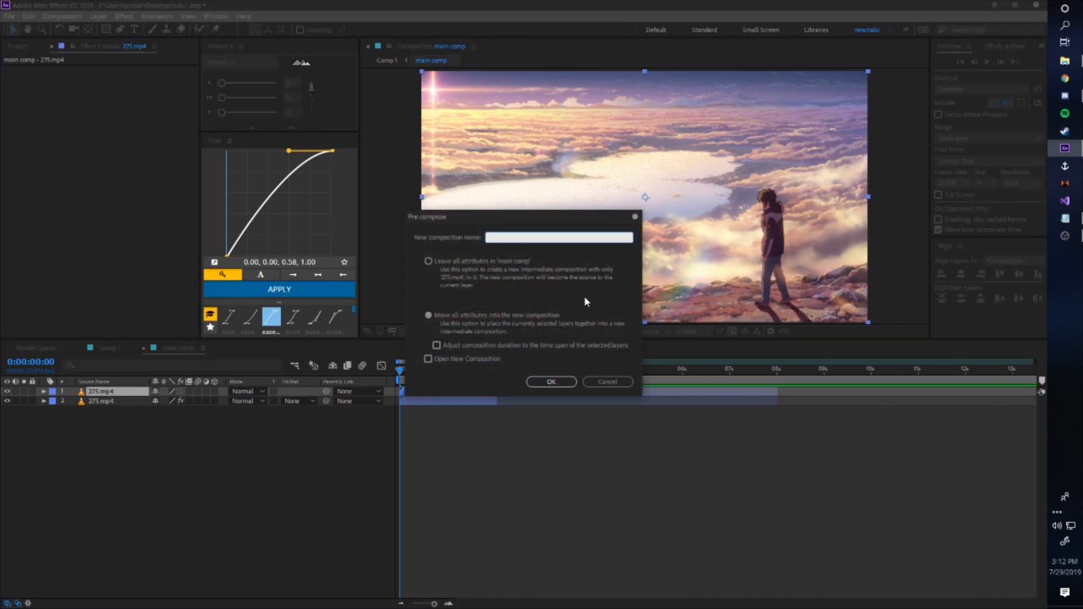
# - Name the new precomposition 'fg1 leg', create it and enter it with the 275.mp4 layer selected
pyautogui.write('fg1')
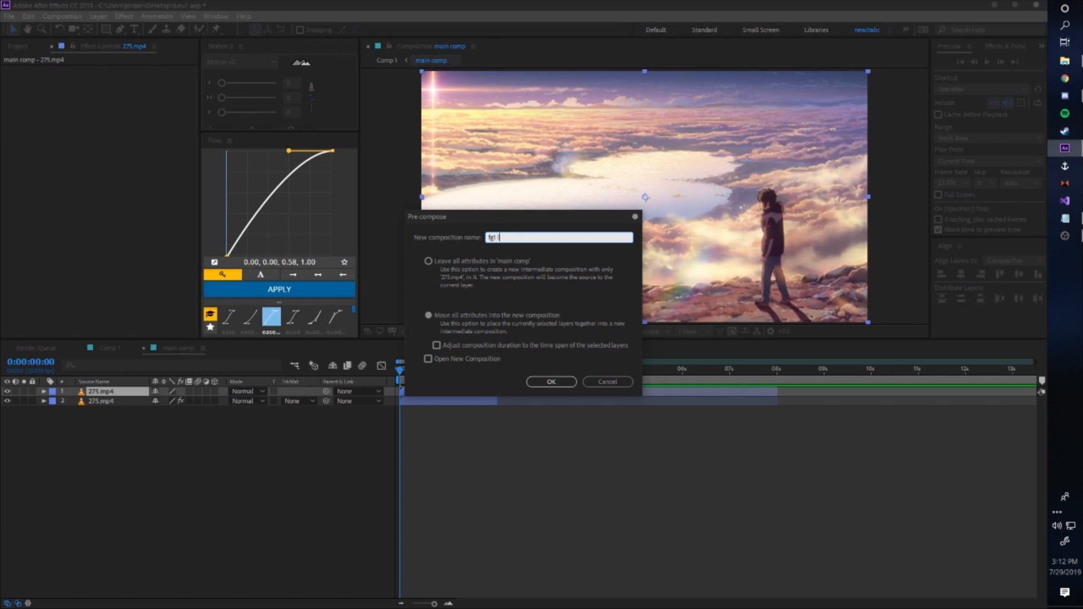
pyautogui.click(551, 381)
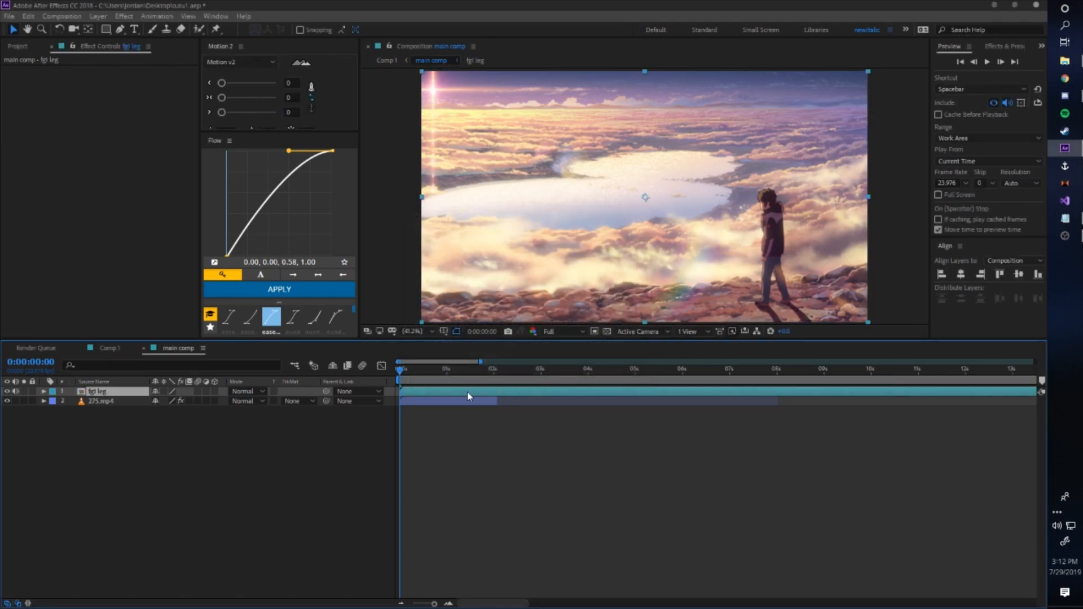
pyautogui.click(475, 60)
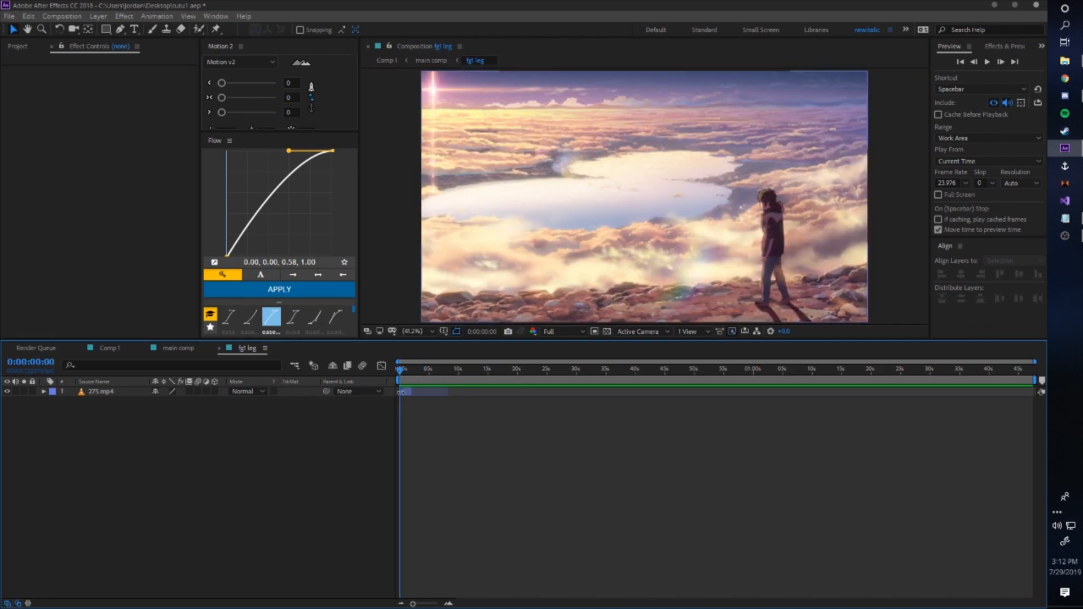
pyautogui.click(103, 392)
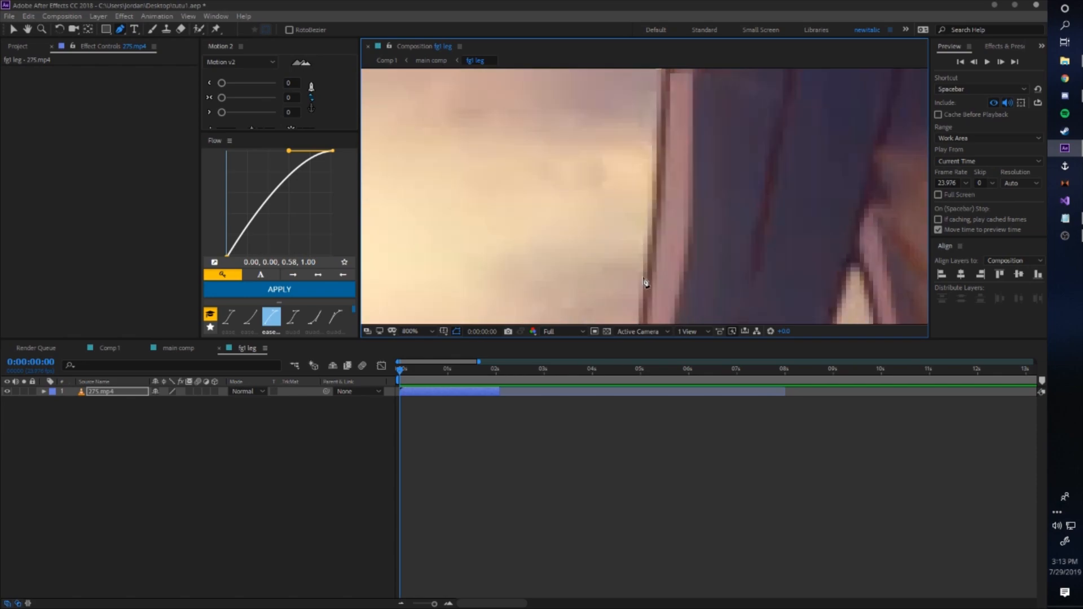
# - Draw a closed Pen mask around one of the figure's legs on the 275.mp4 layer
pyautogui.click(409, 330)
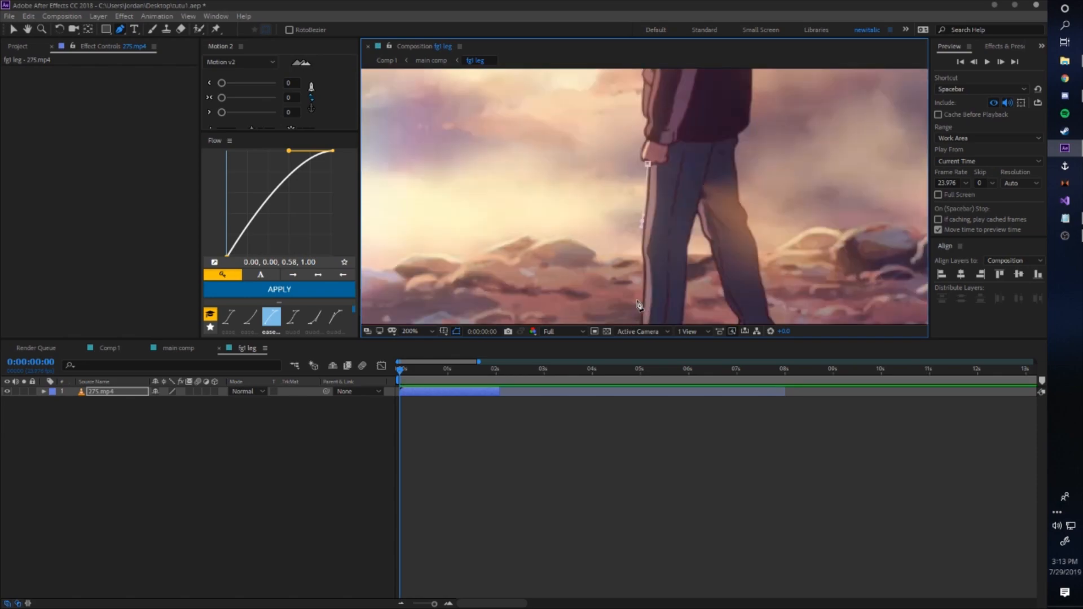
pyautogui.scroll(3)
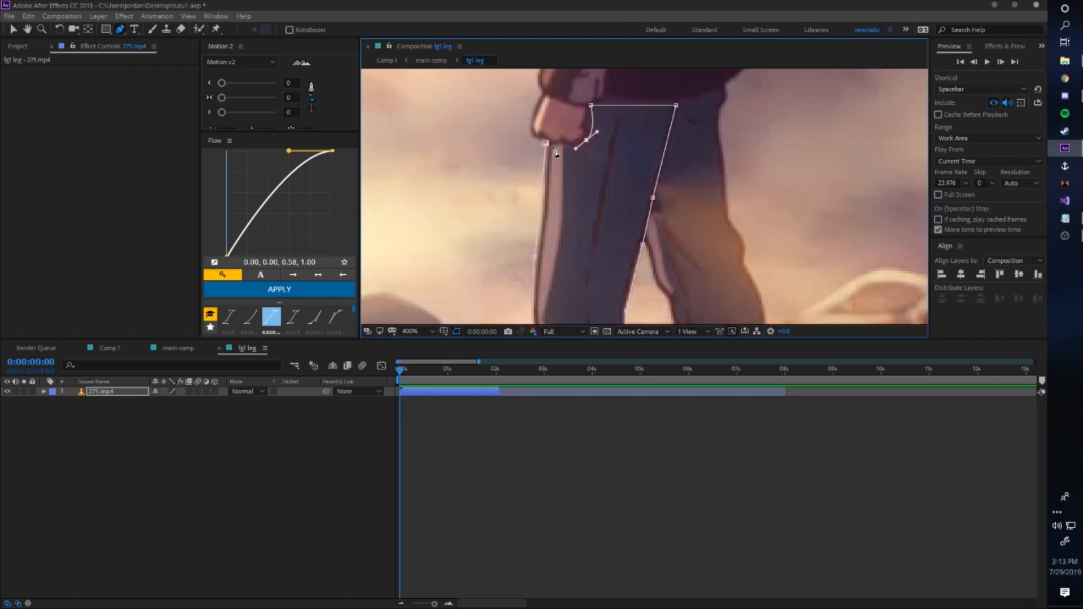
pyautogui.click(419, 330)
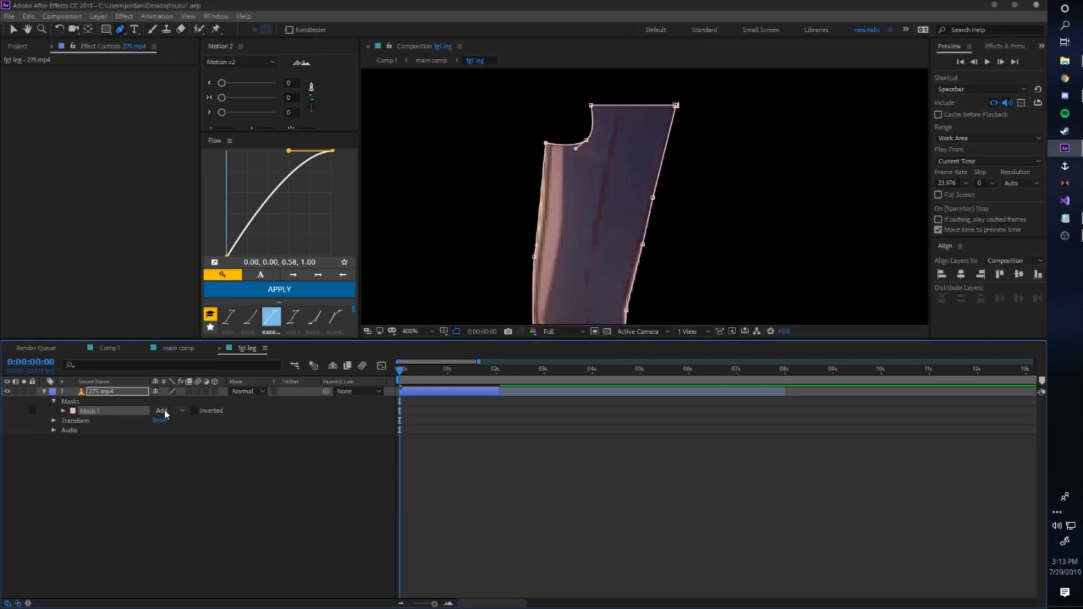
# - Set Mask 1 to None and reshape its keyframed path onto the leg and shoe at frame 3
pyautogui.click(63, 410)
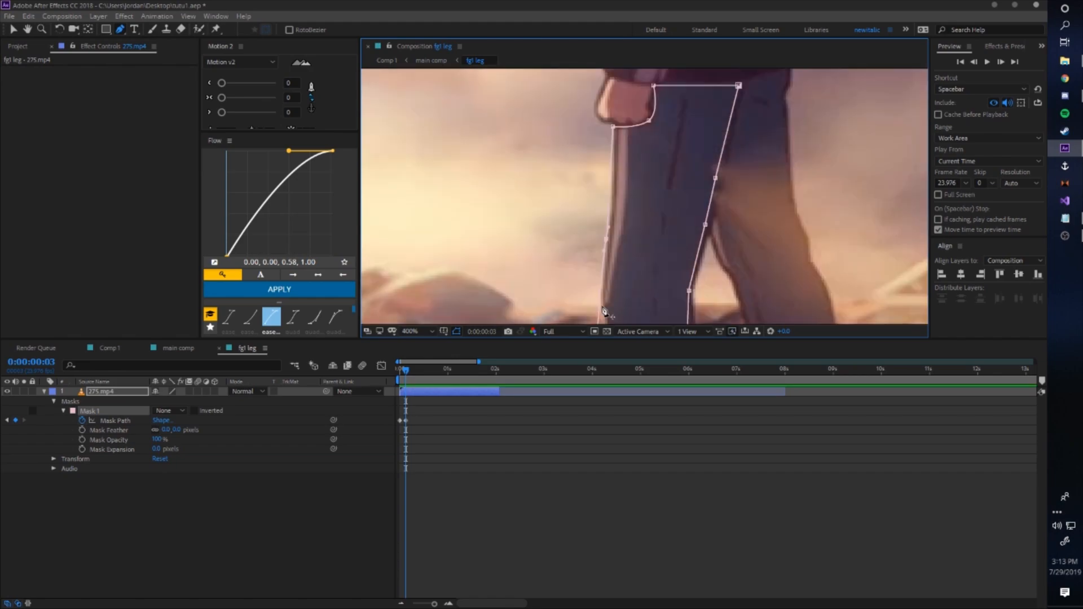
pyautogui.click(410, 330)
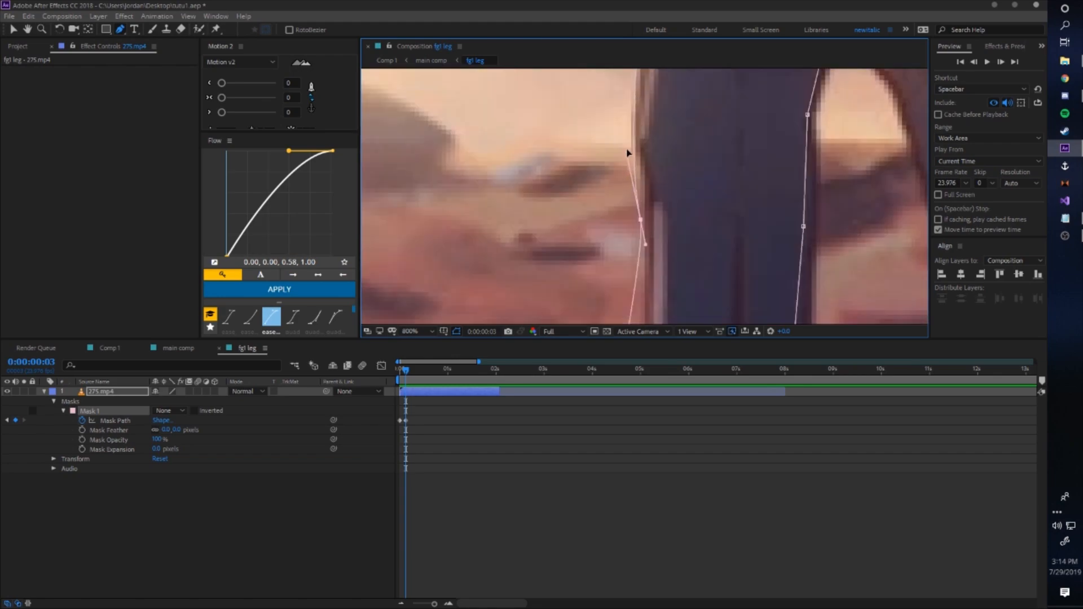
pyautogui.click(435, 332)
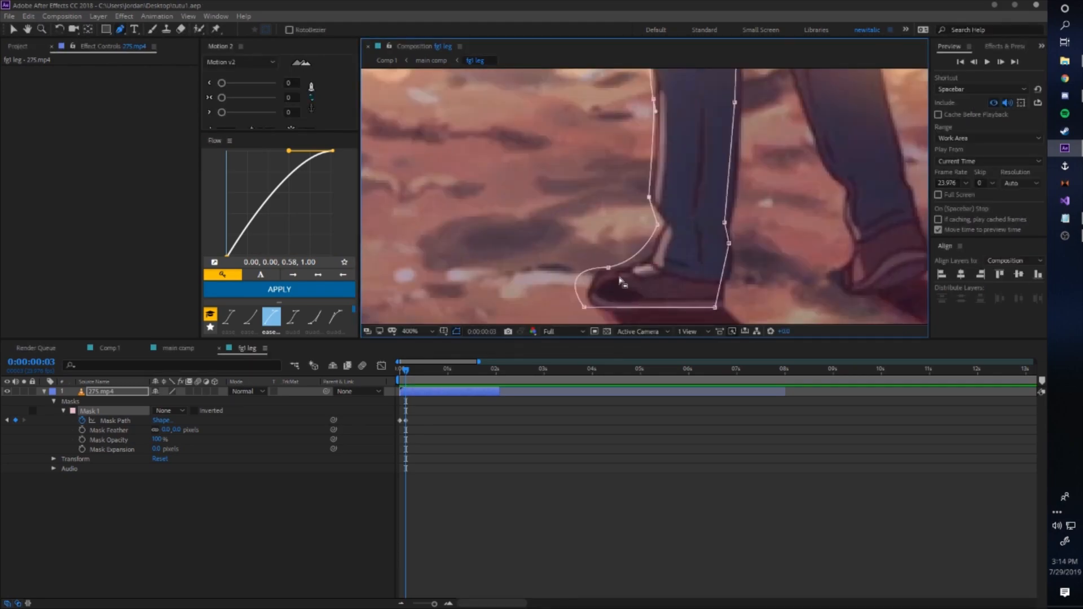
pyautogui.click(410, 330)
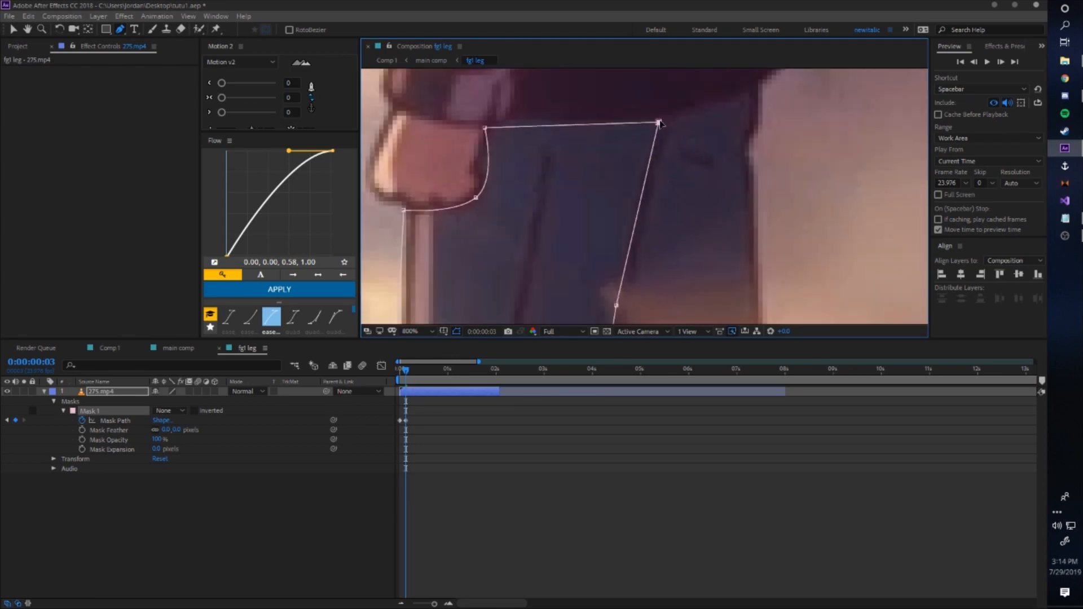
pyautogui.click(414, 331)
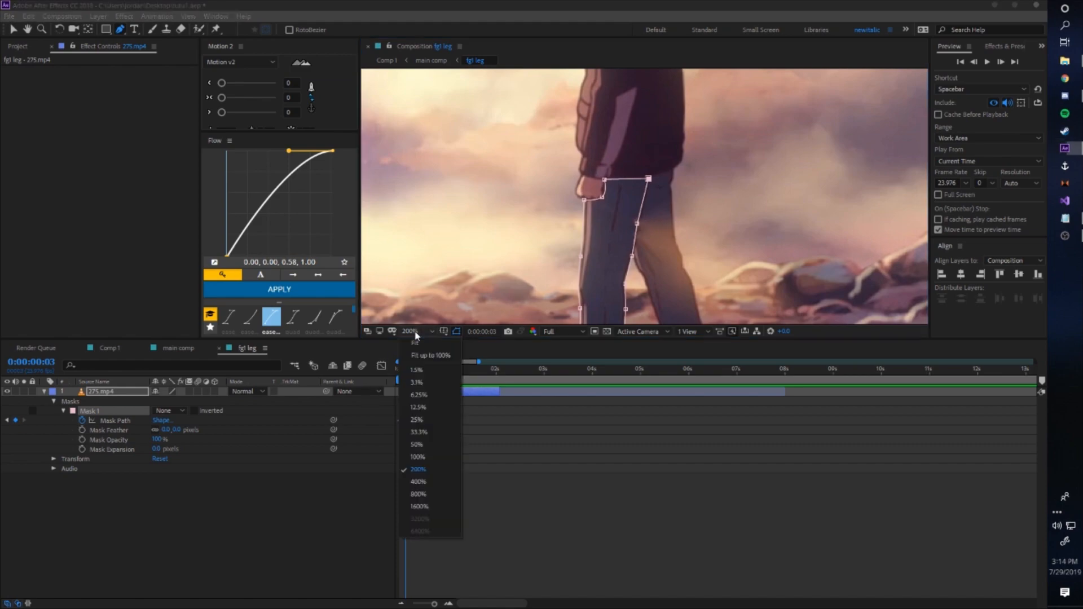
# - At 400% magnification, adjust mask points every few frames so the path tracks the leg
pyautogui.click(417, 355)
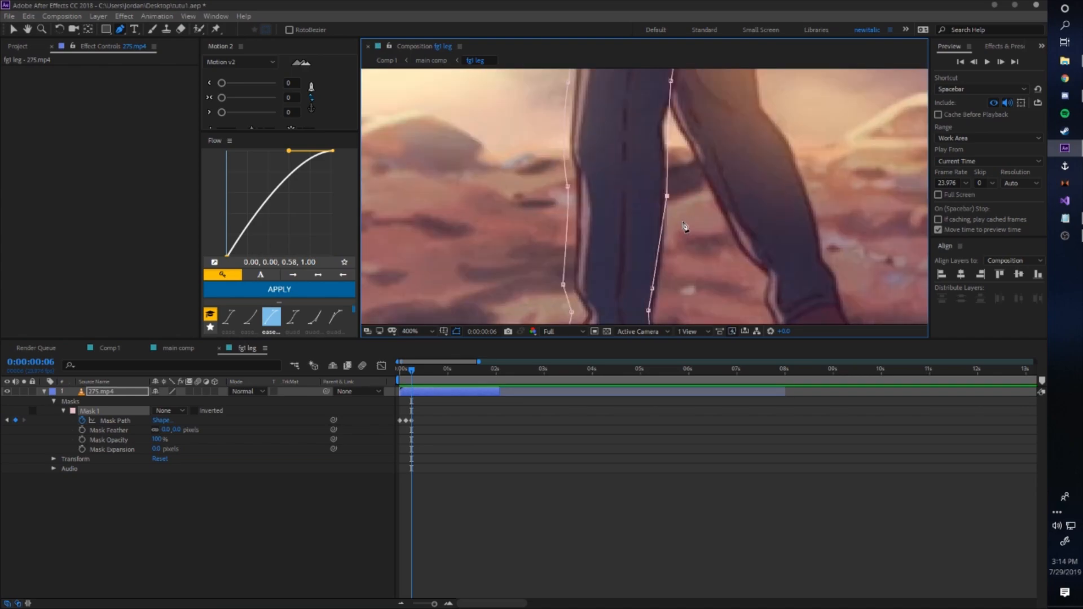
pyautogui.click(410, 331)
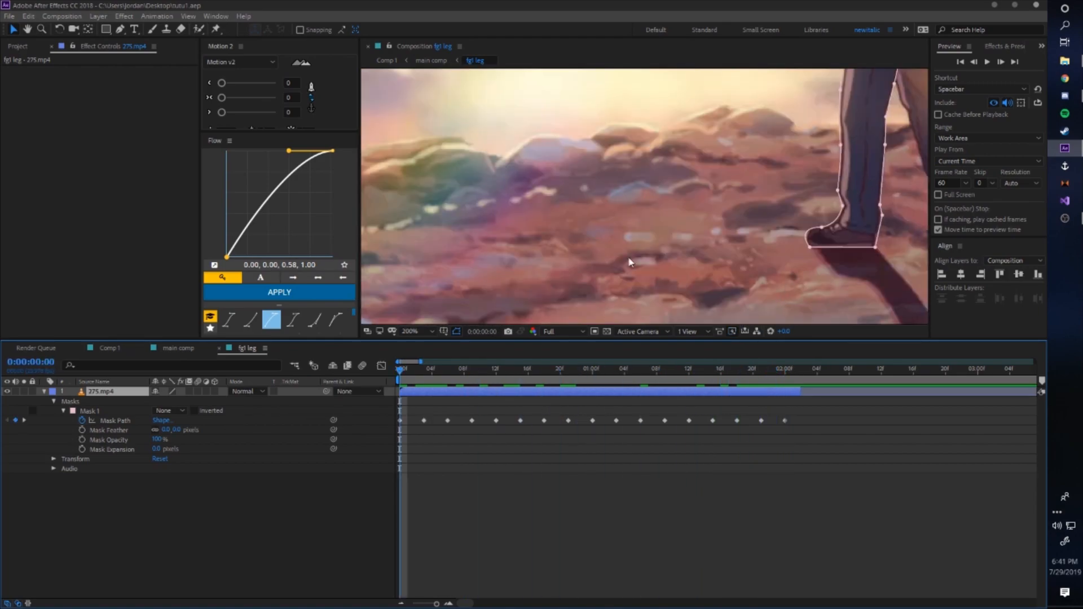
# - Back at the first frame, set Mask 1 to Add so only the leg shows, then return to main comp
pyautogui.click(689, 372)
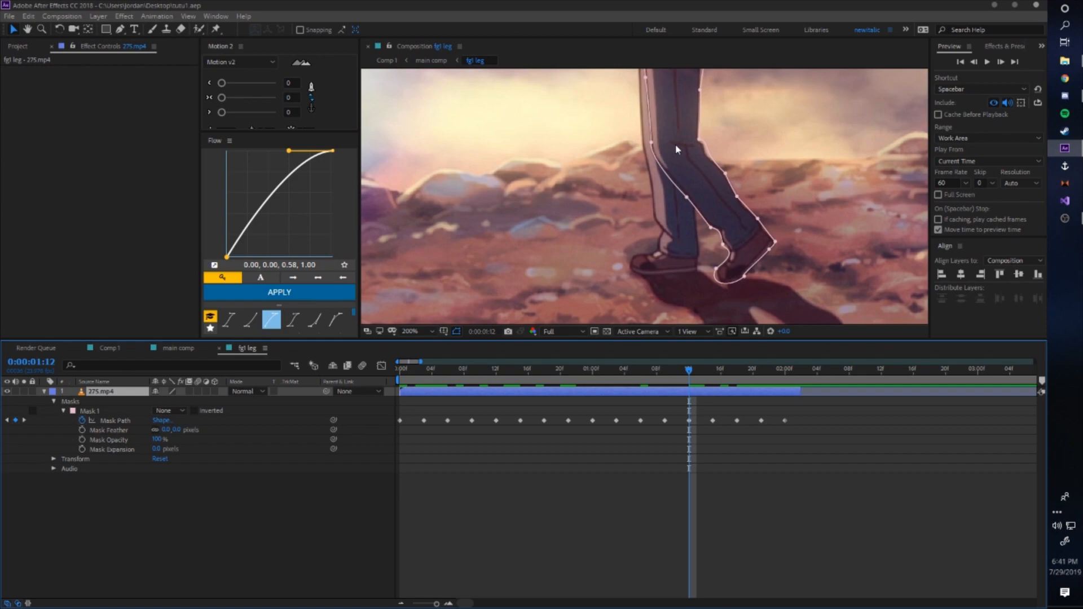
pyautogui.click(430, 59)
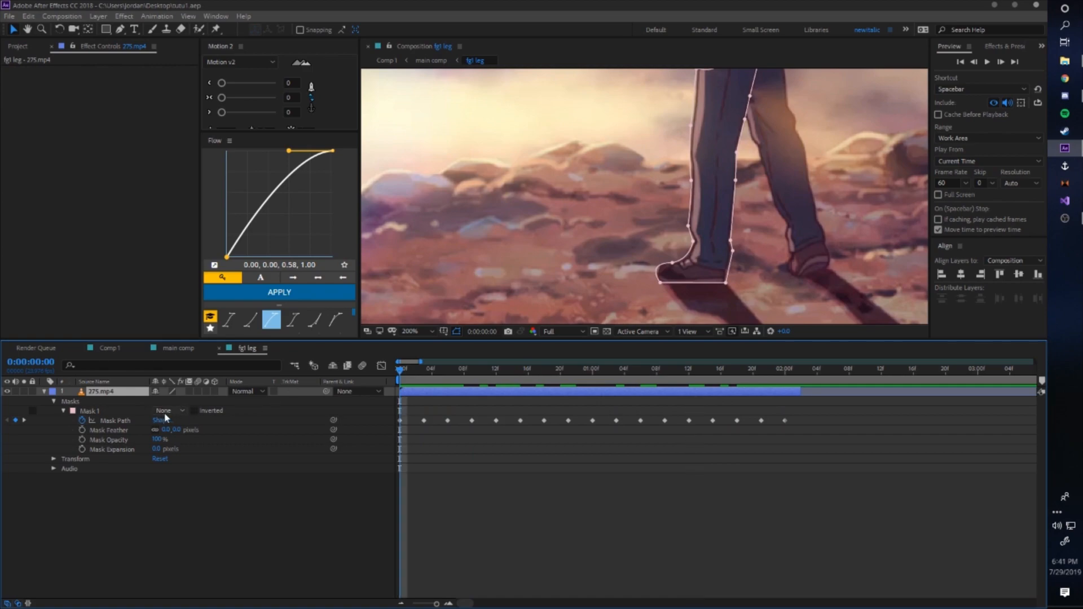
pyautogui.click(163, 410)
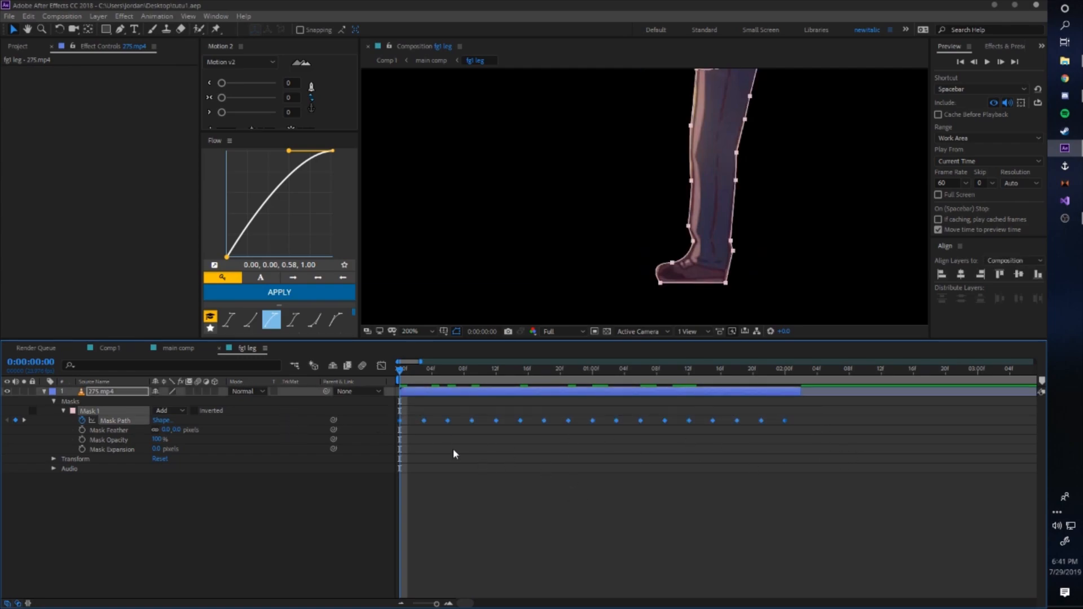
pyautogui.click(177, 348)
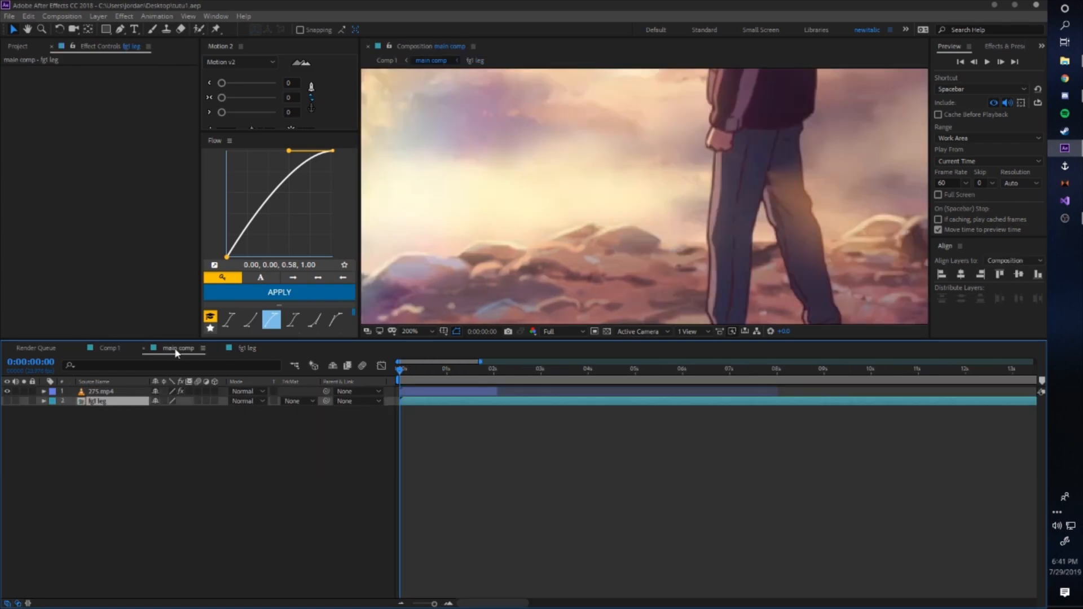
# - Set 275.mp4's Mask 1 to None and confirm fg1 leg is Twixtor's FG1 matte
pyautogui.click(101, 392)
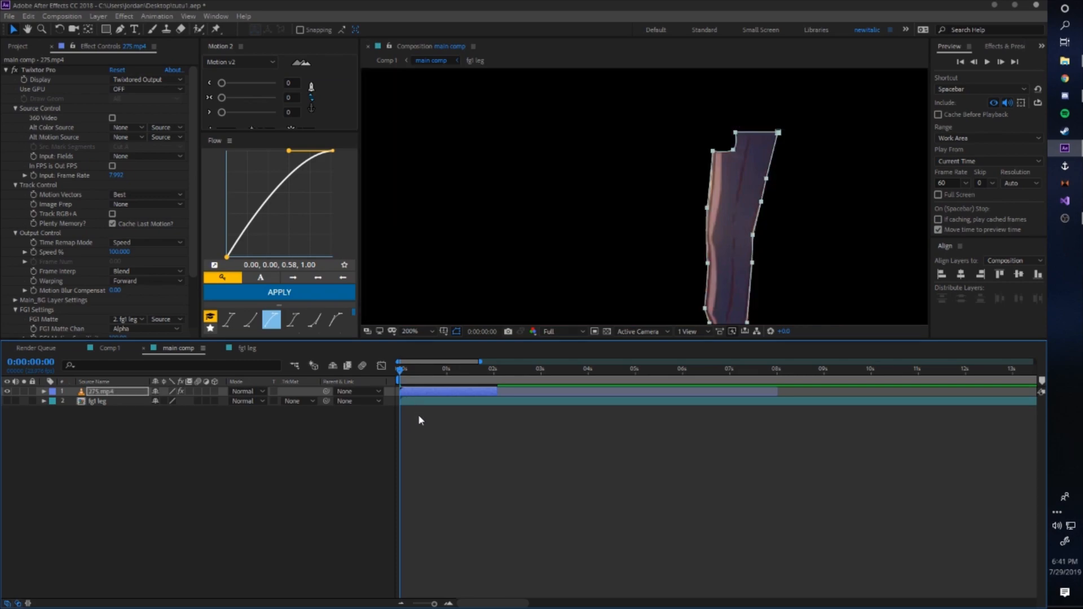
pyautogui.click(168, 402)
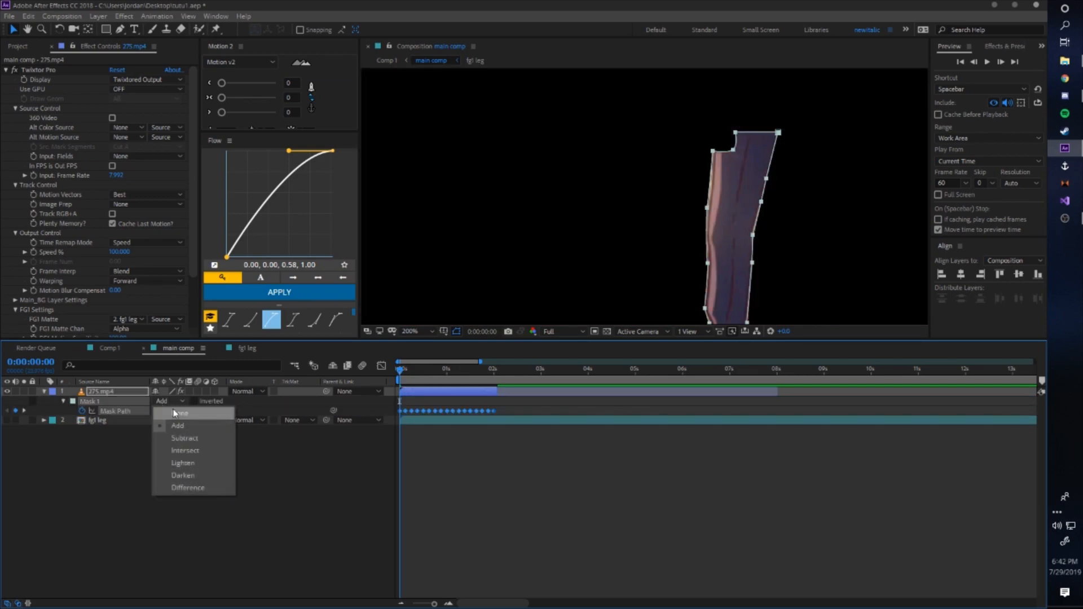
pyautogui.click(179, 413)
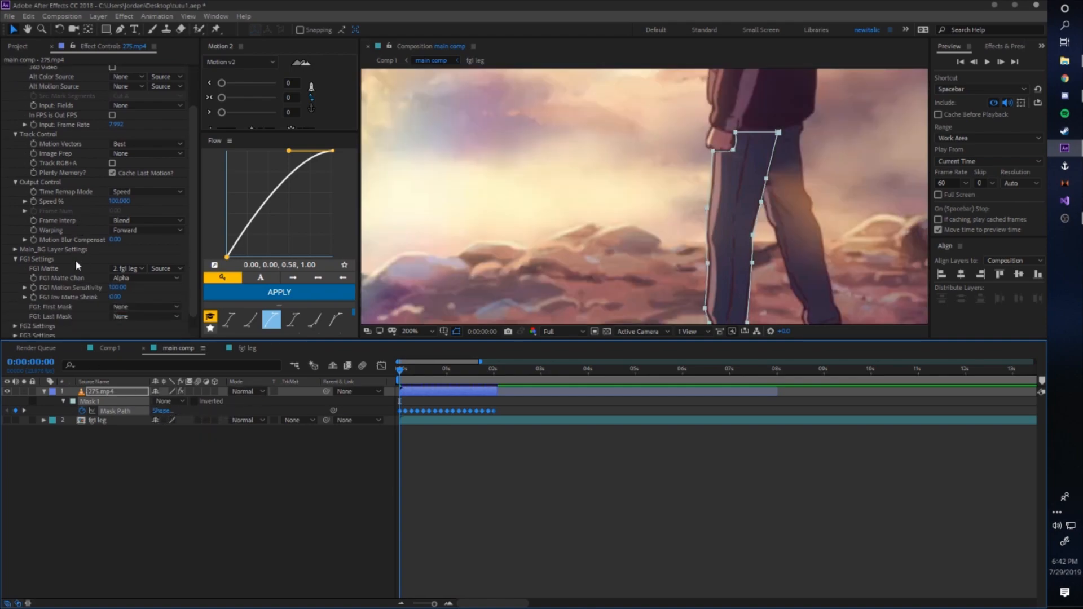
pyautogui.moveTo(95, 275)
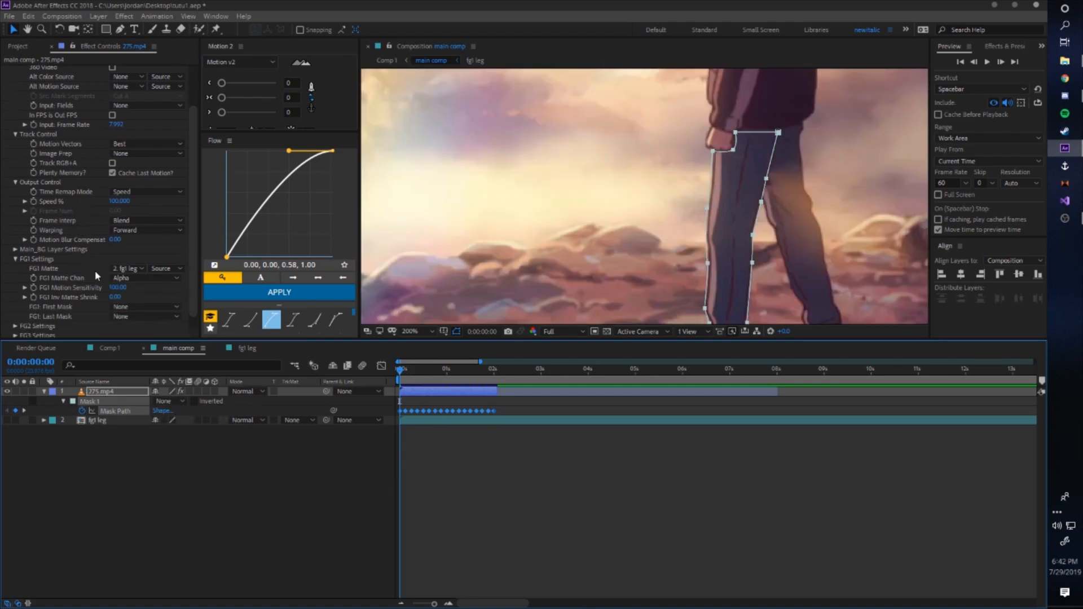
pyautogui.click(129, 269)
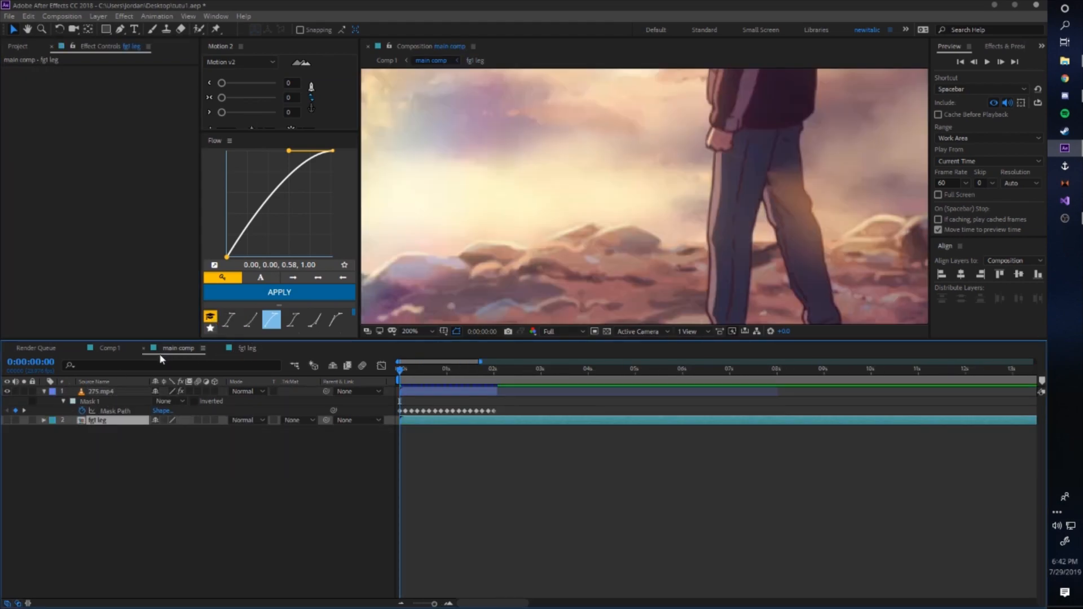
pyautogui.click(100, 391)
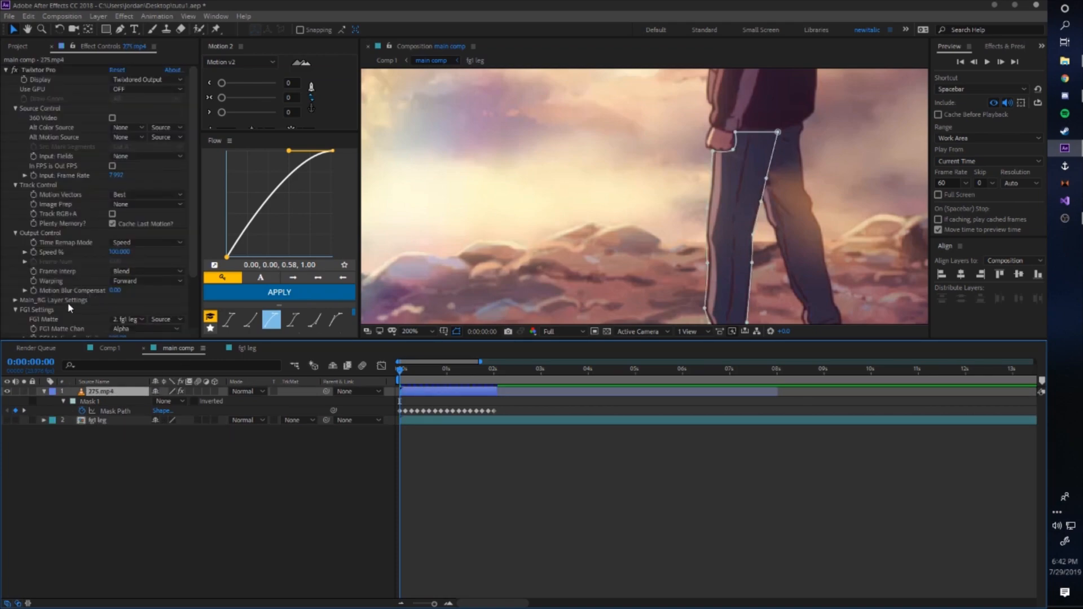
pyautogui.scroll(-3)
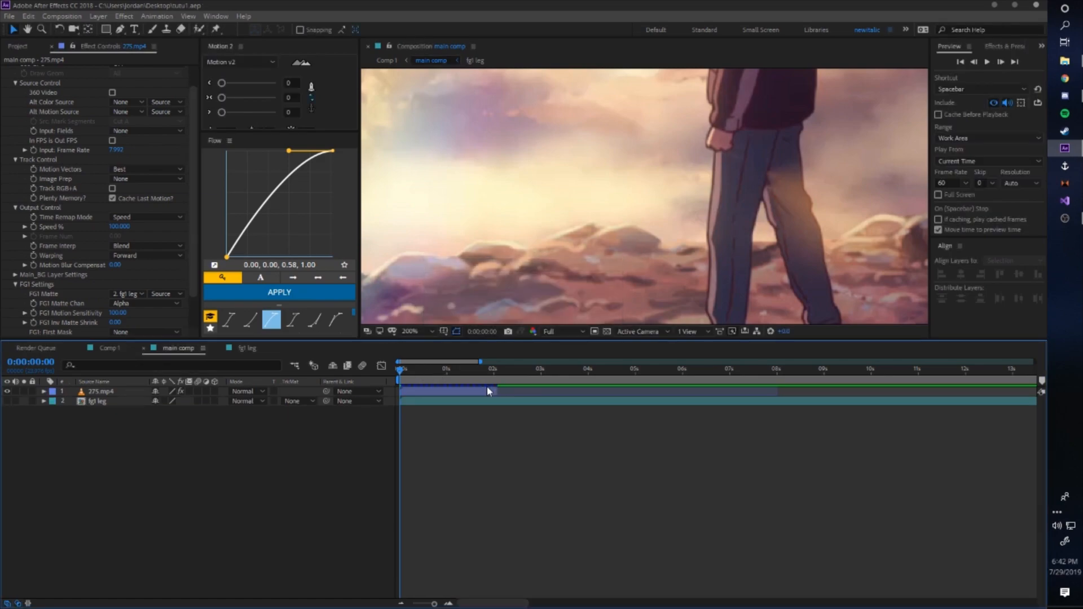
# - Pre-compose a duplicate of 275.mp4 as 'fg2 leg' with all attributes moved
pyautogui.click(101, 392)
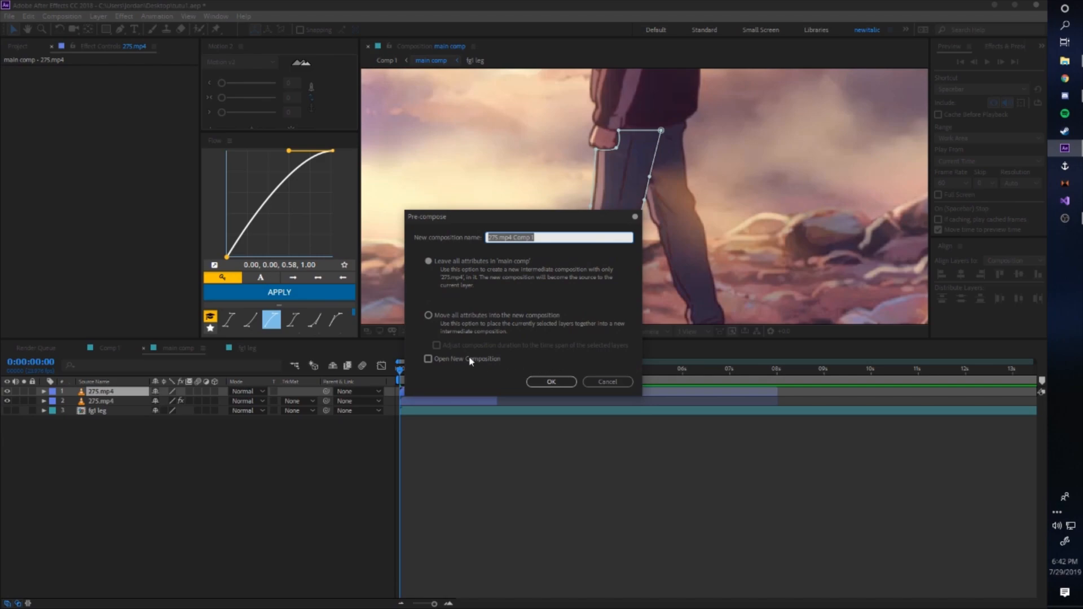
pyautogui.click(429, 315)
pyautogui.write('f')
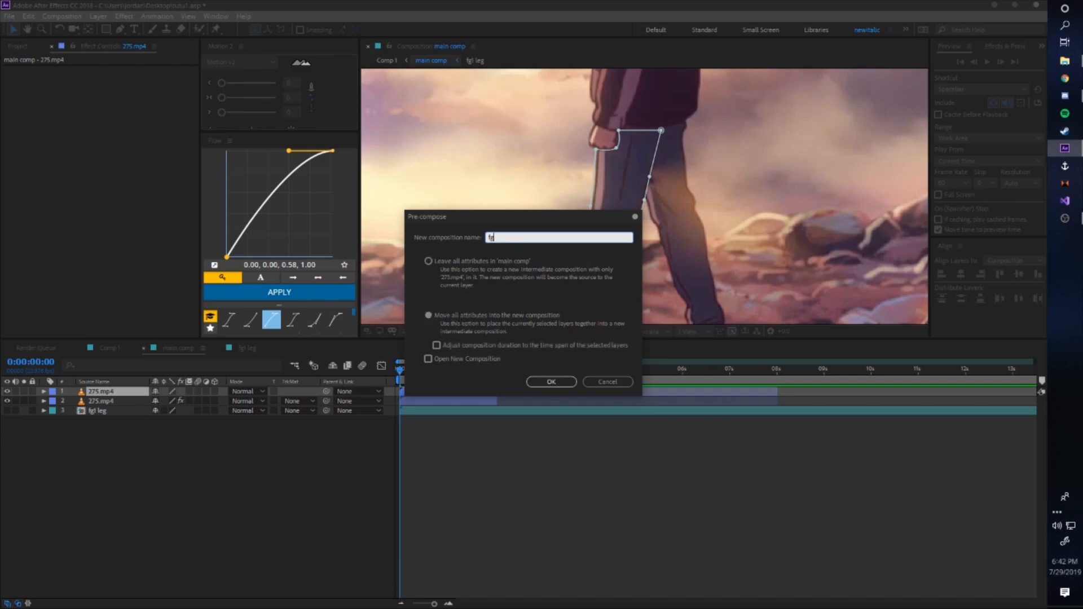
pyautogui.click(551, 382)
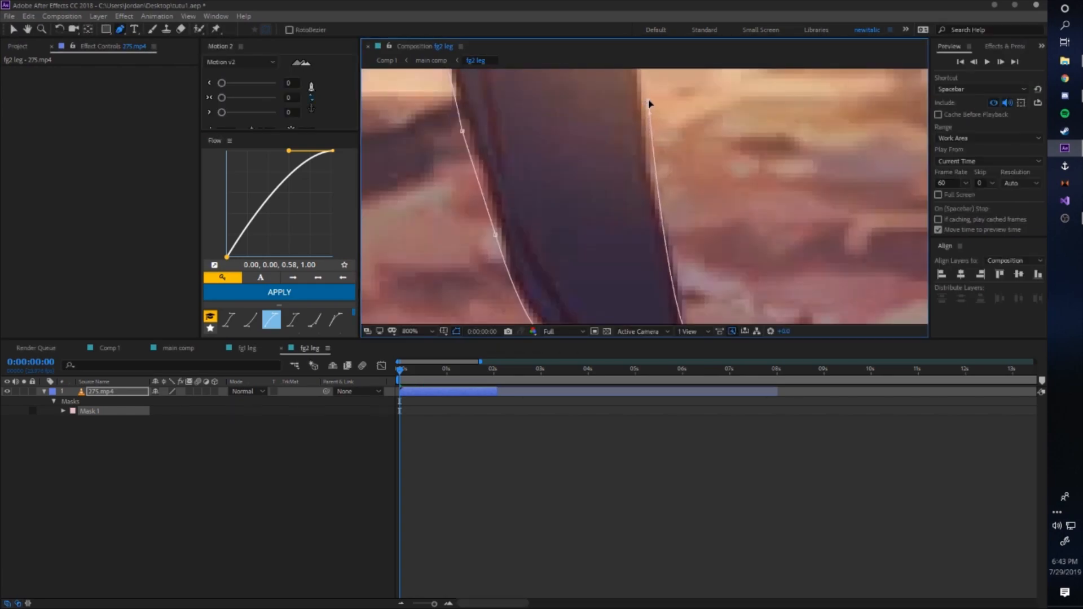
# - Draw a Pen mask outline around the second leg inside fg2 leg
pyautogui.click(411, 330)
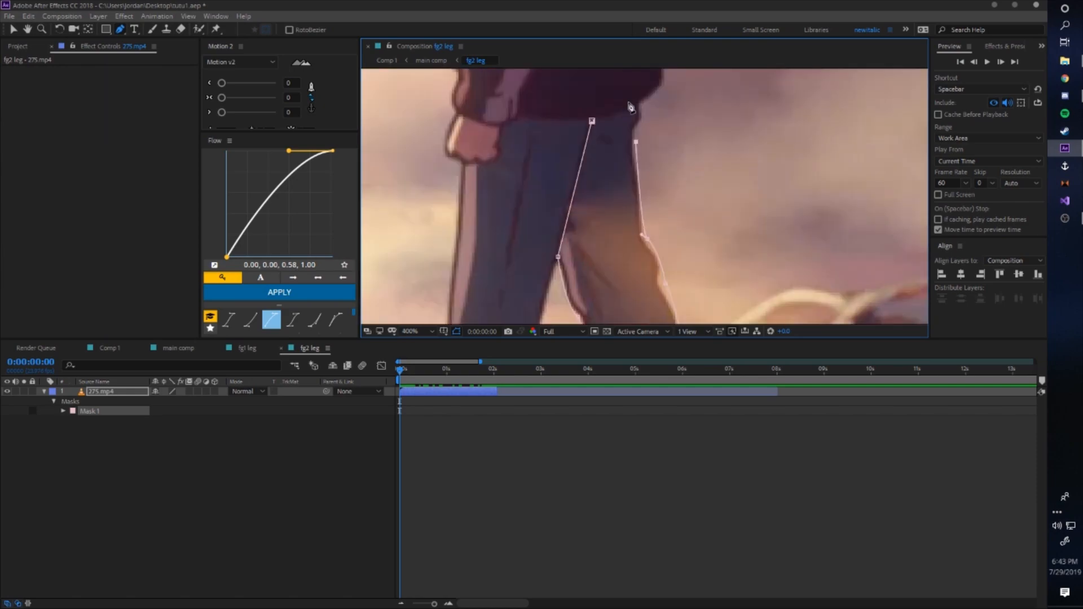
pyautogui.click(410, 331)
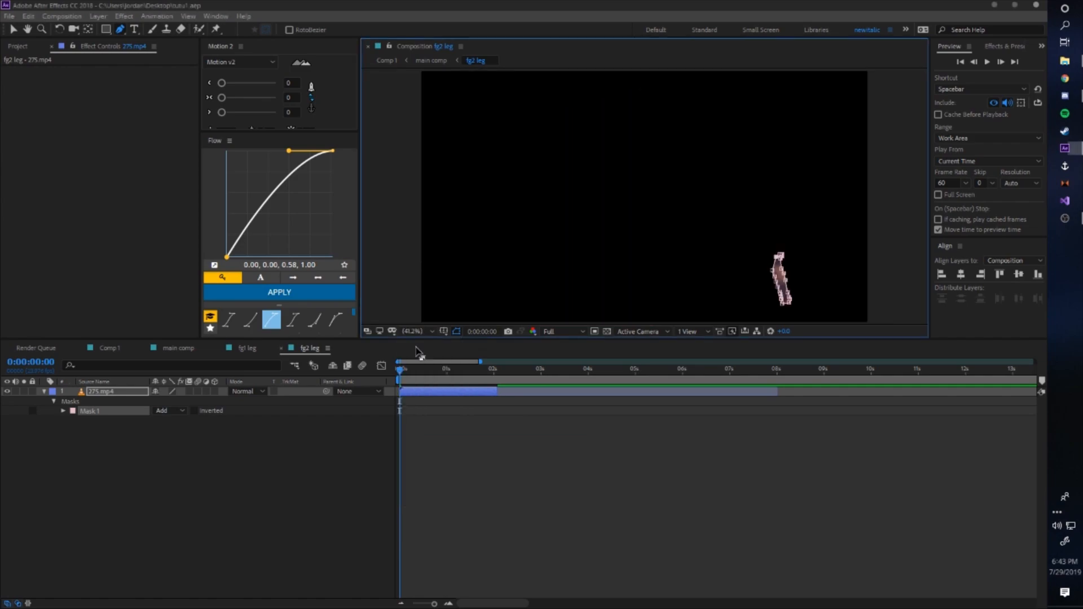
# - Expand Mask 1, set its mode to None and keyframe its path along the second leg
pyautogui.click(91, 411)
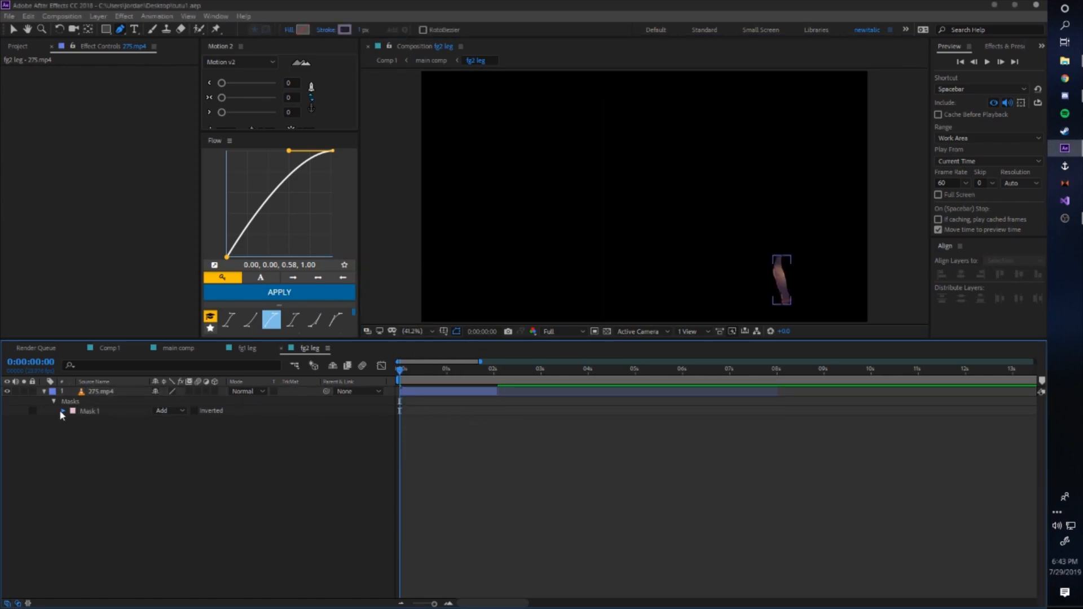
pyautogui.click(62, 411)
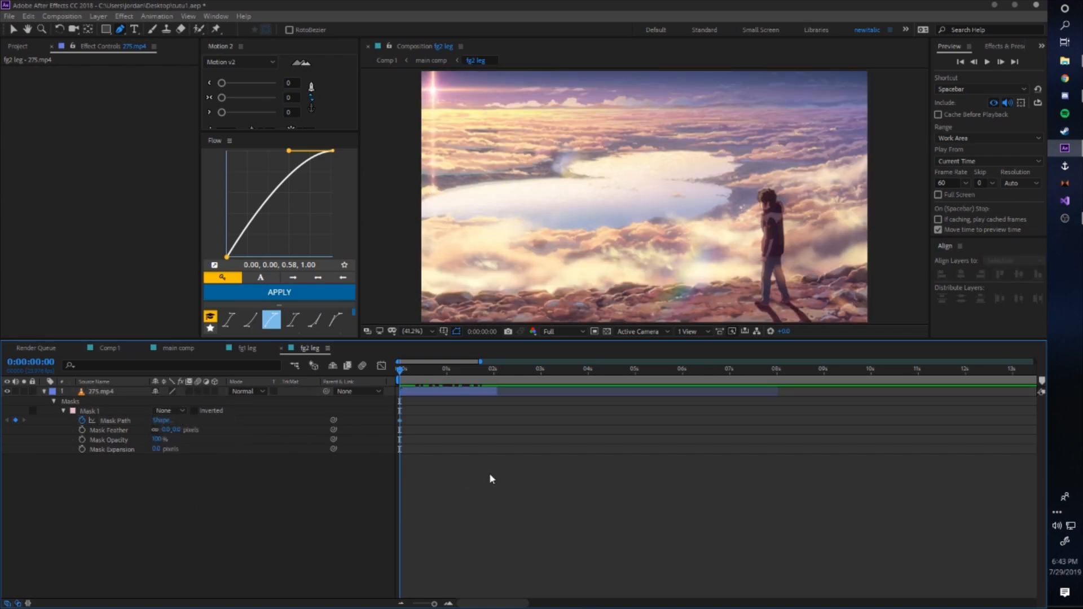
pyautogui.click(101, 391)
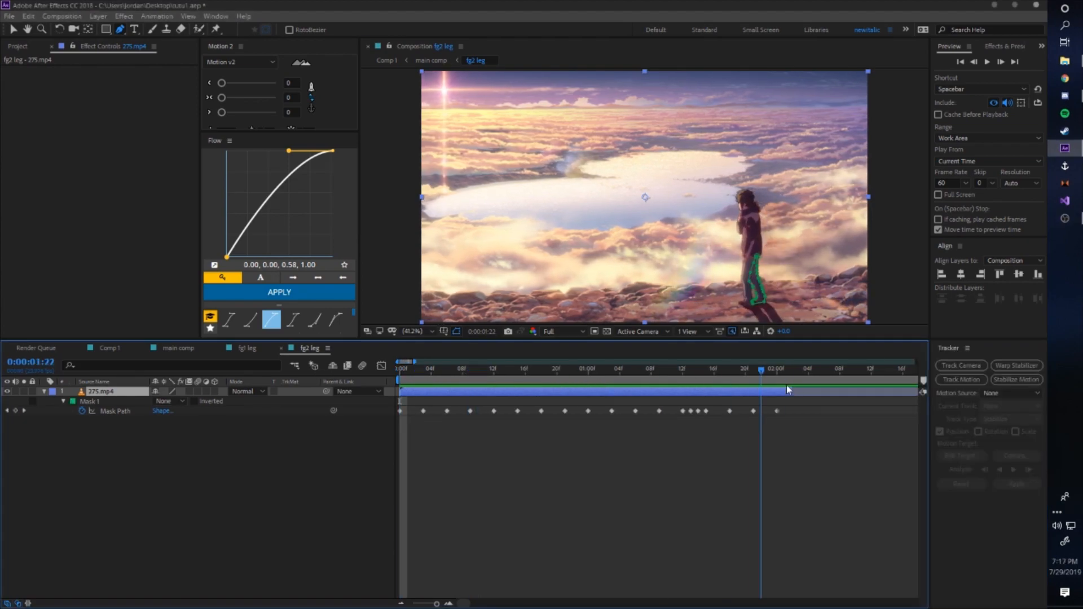
# - Set fg2 leg's Mask 1 to Add so only the leg shows, then go back to the main comp
pyautogui.click(166, 400)
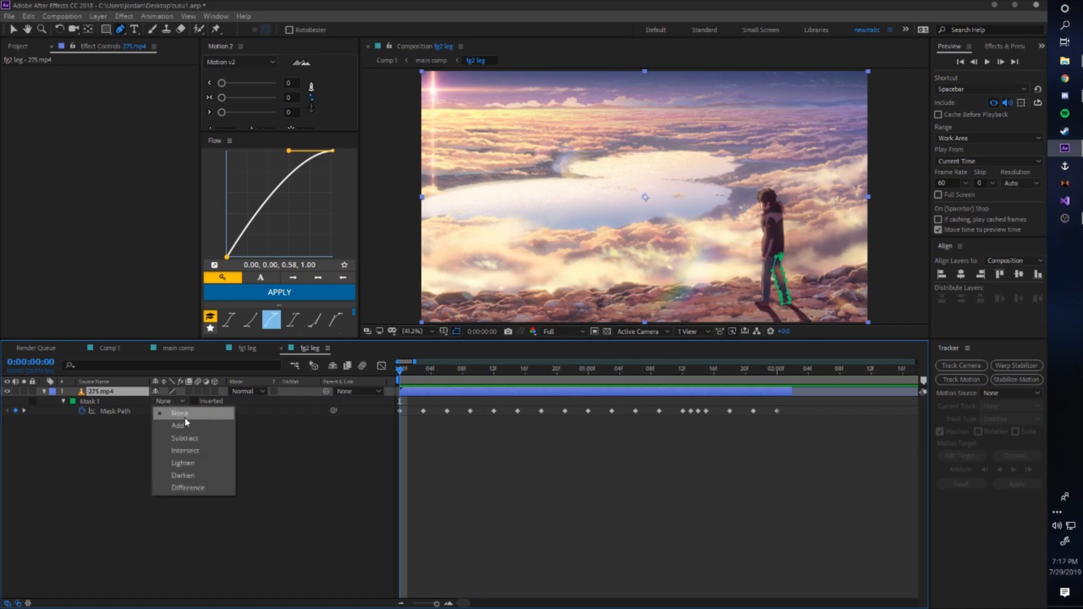
pyautogui.click(178, 425)
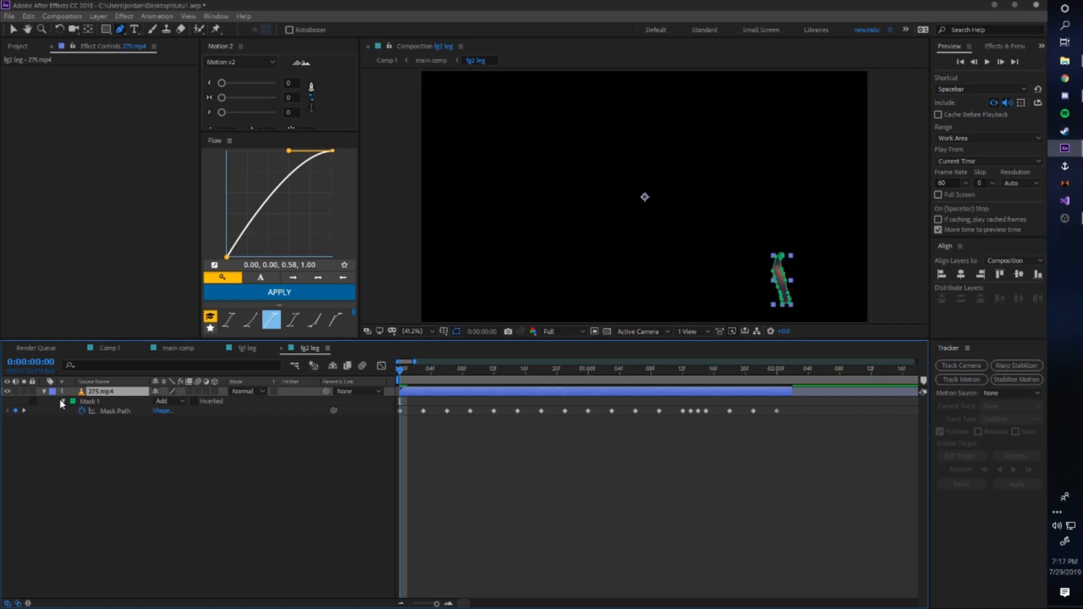
pyautogui.click(61, 402)
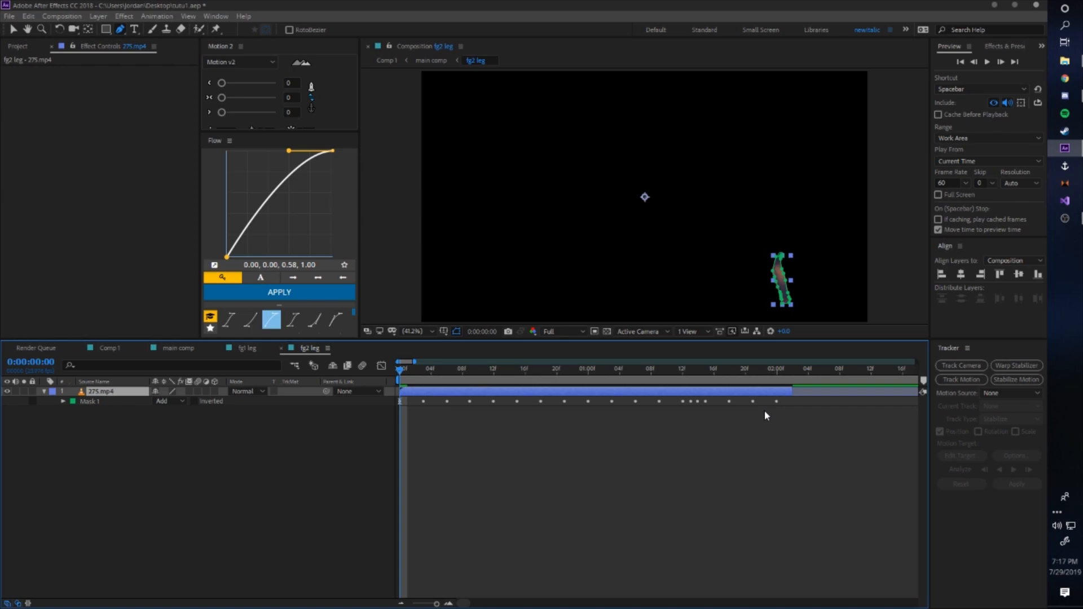
pyautogui.click(62, 402)
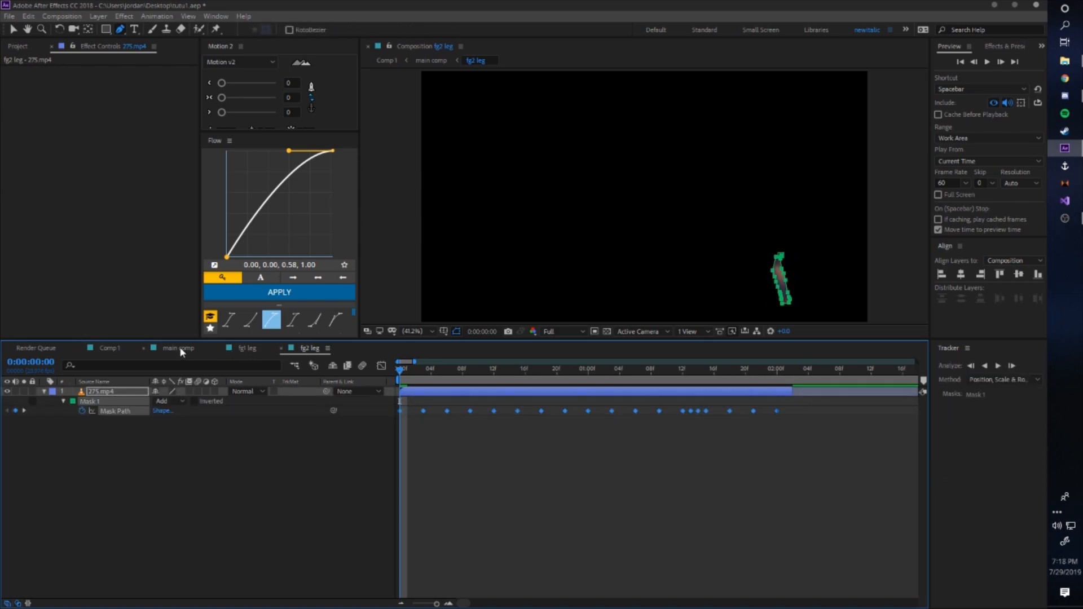
pyautogui.click(178, 348)
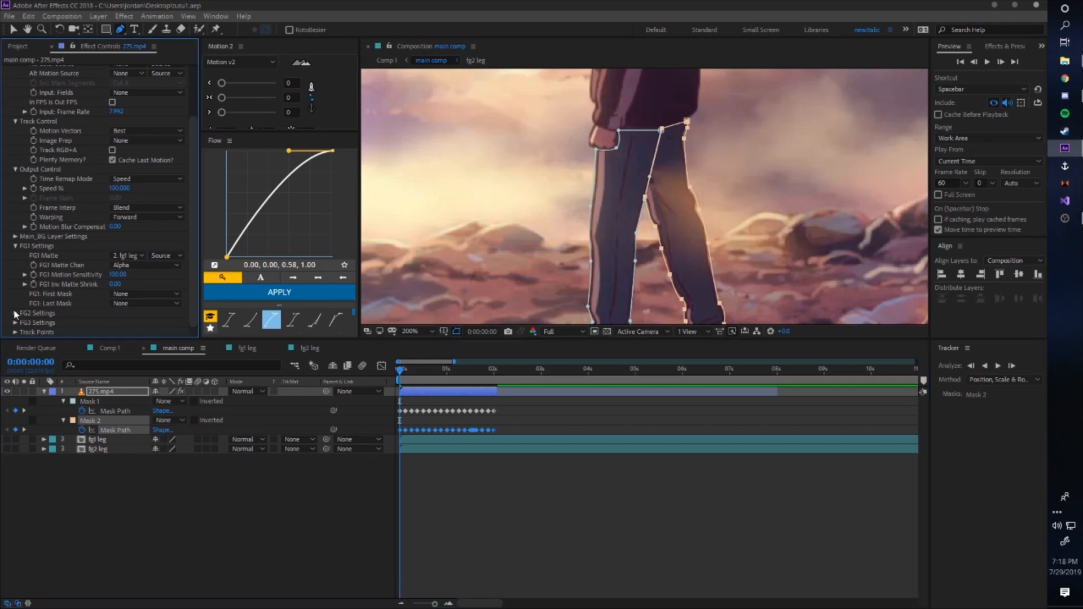
# - Assign fg2 leg as Twixtor Pro's second foreground matte and choose its channel
pyautogui.click(128, 284)
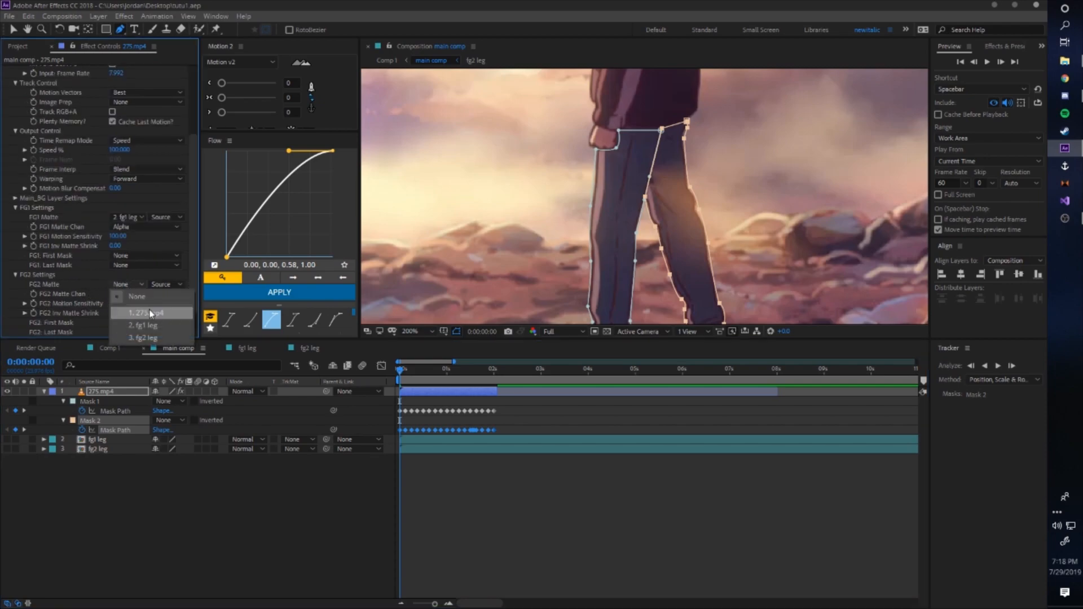
pyautogui.click(144, 337)
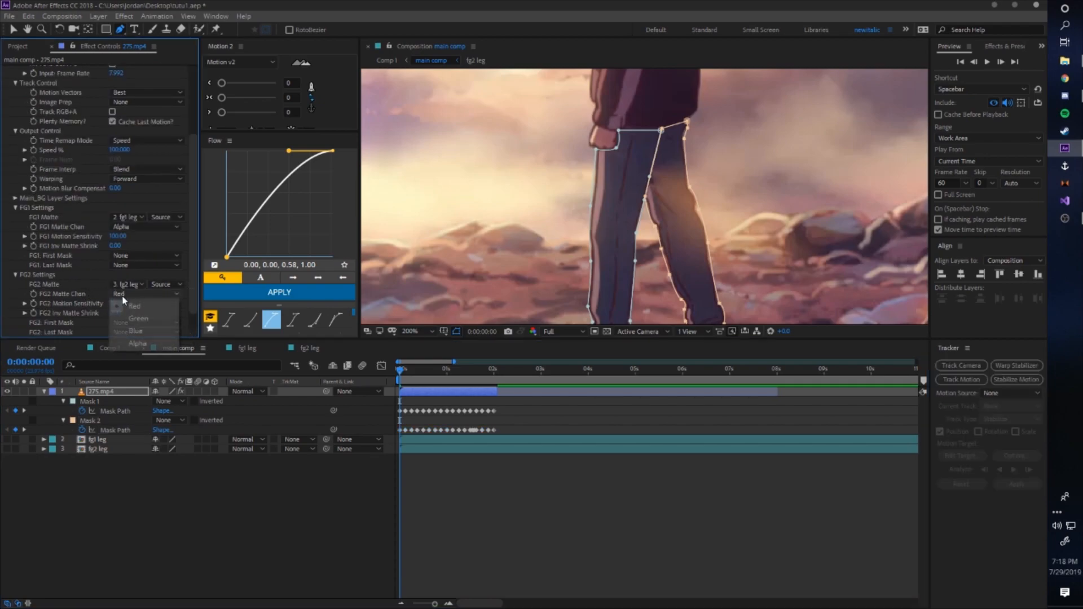
pyautogui.click(136, 343)
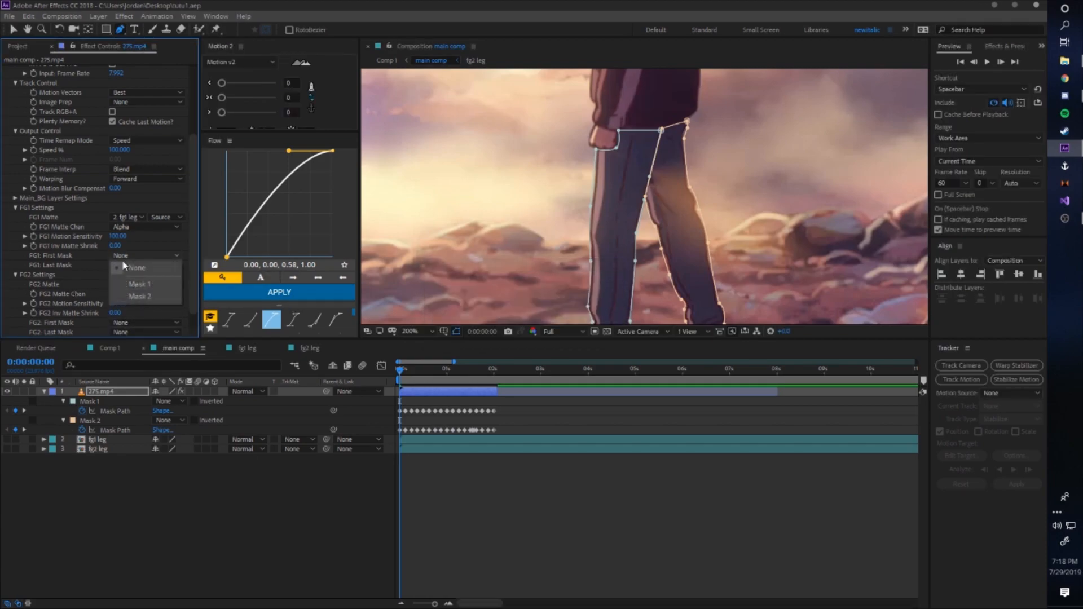
pyautogui.moveTo(140, 284)
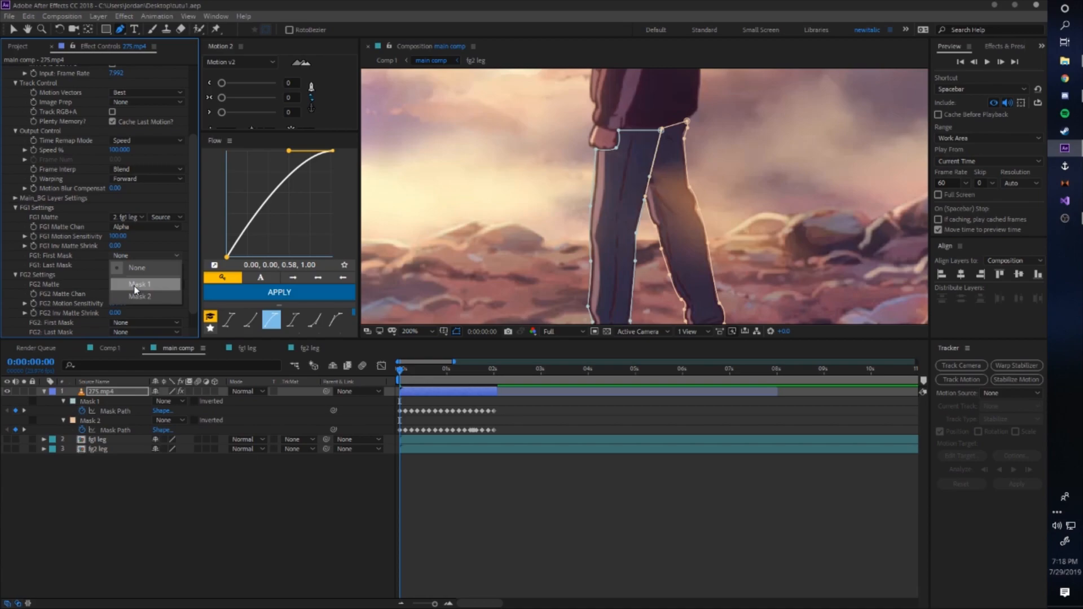
# - Bound FG1 and FG2 with Mask 1 through Mask 2, then bring up Comp 1
pyautogui.click(139, 283)
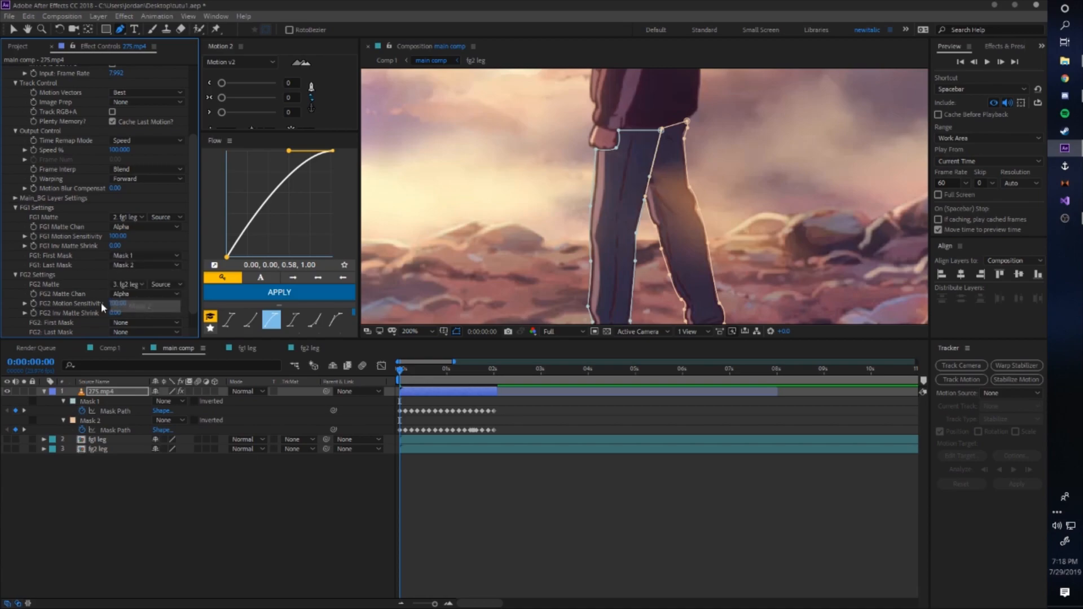
pyautogui.click(145, 323)
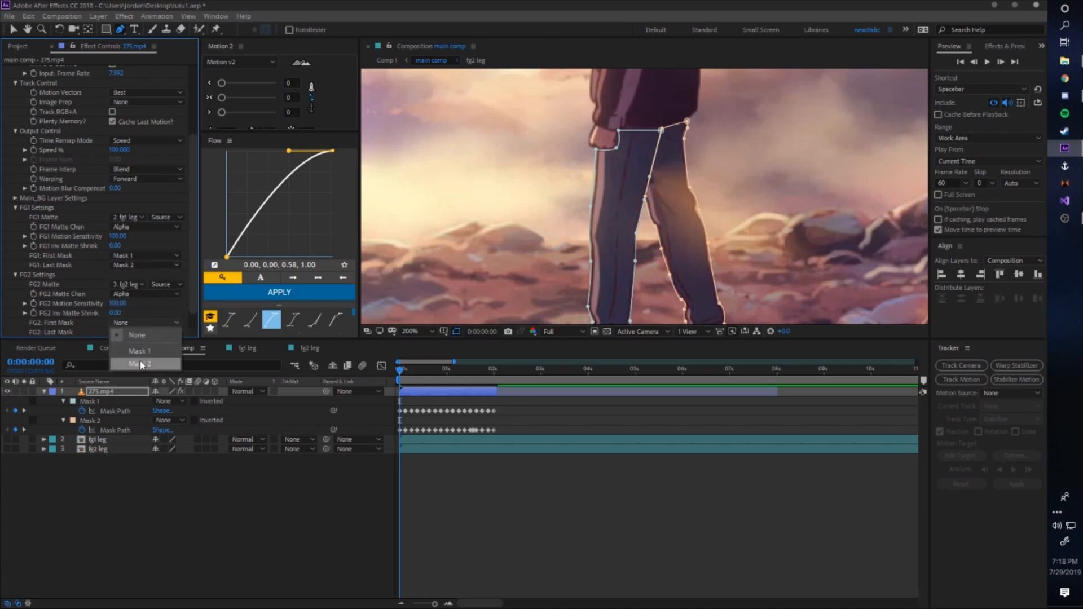
pyautogui.moveTo(140, 351)
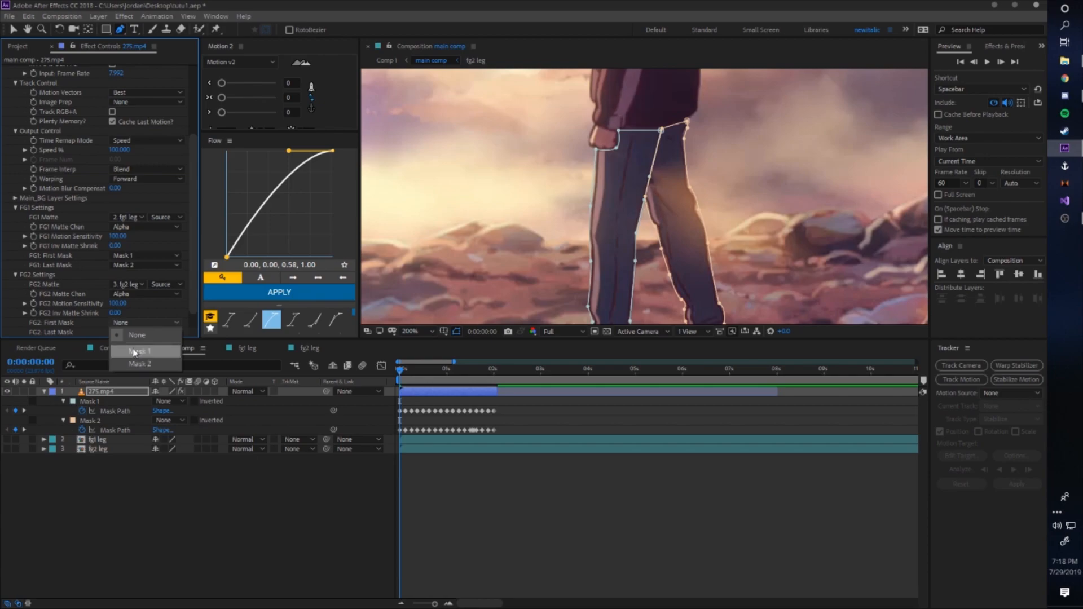
pyautogui.click(137, 335)
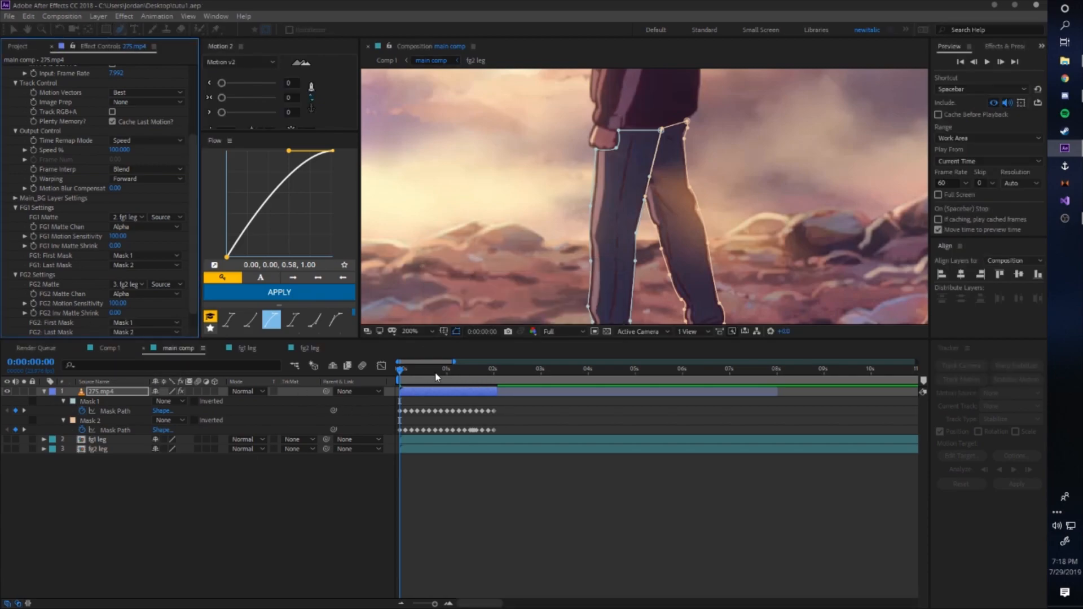
pyautogui.click(118, 30)
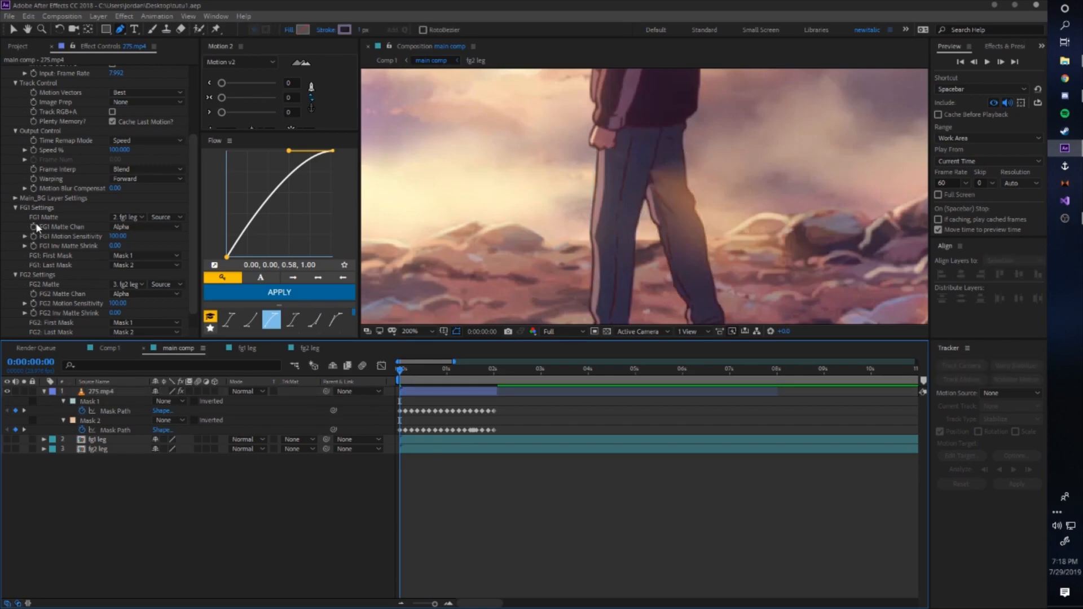
pyautogui.scroll(3)
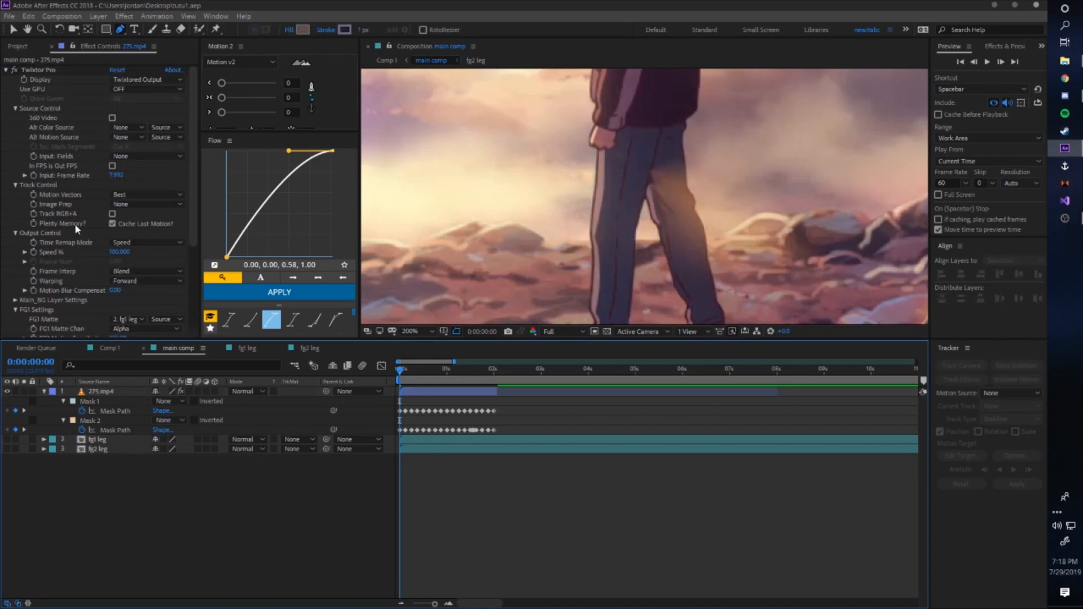
pyautogui.click(107, 347)
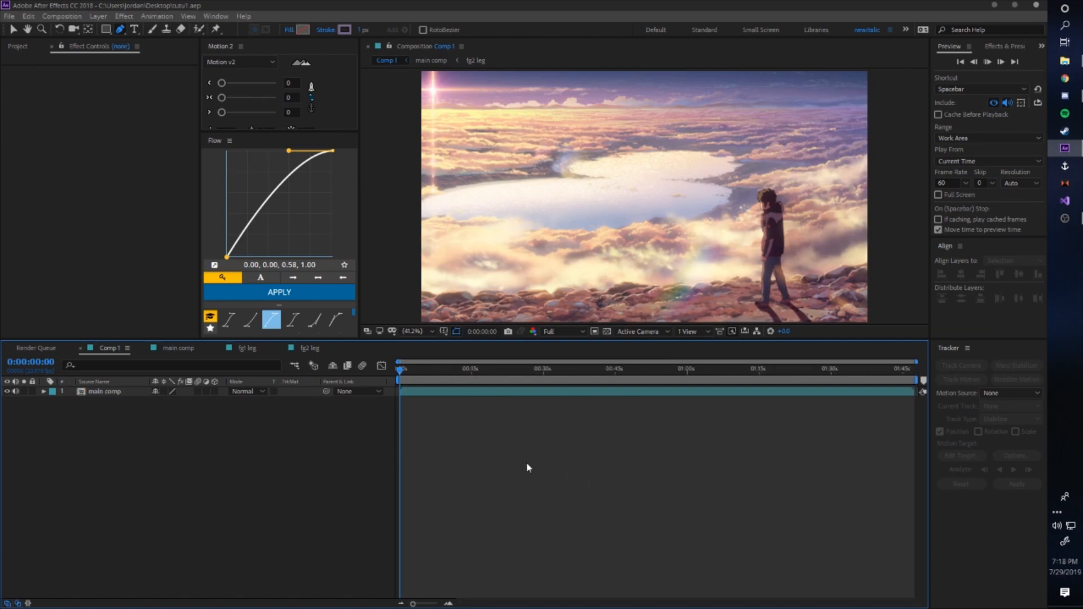
pyautogui.moveTo(608, 410)
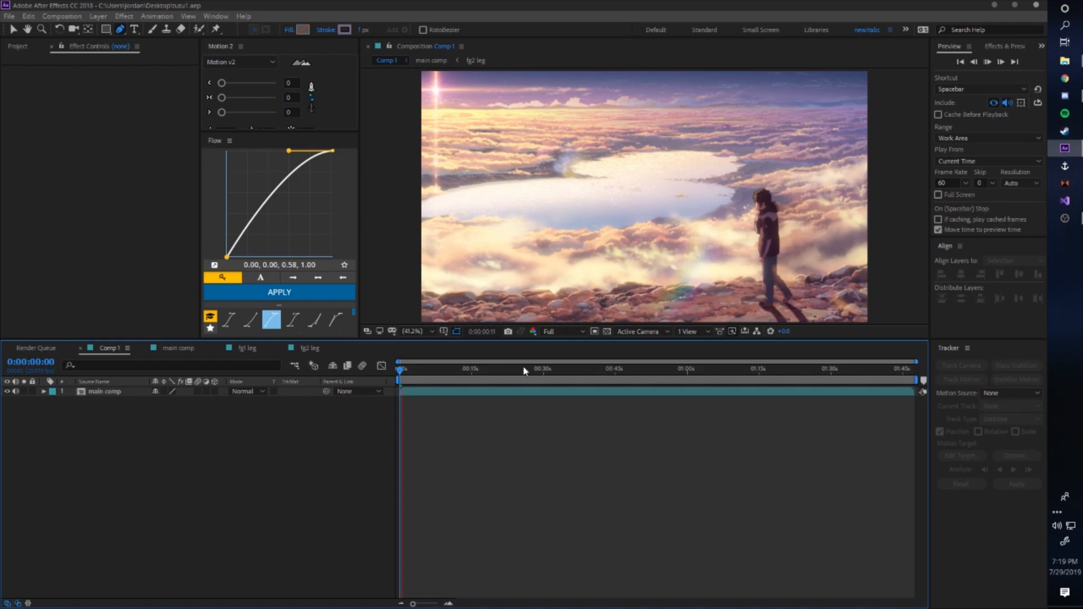
pyautogui.moveTo(455, 389)
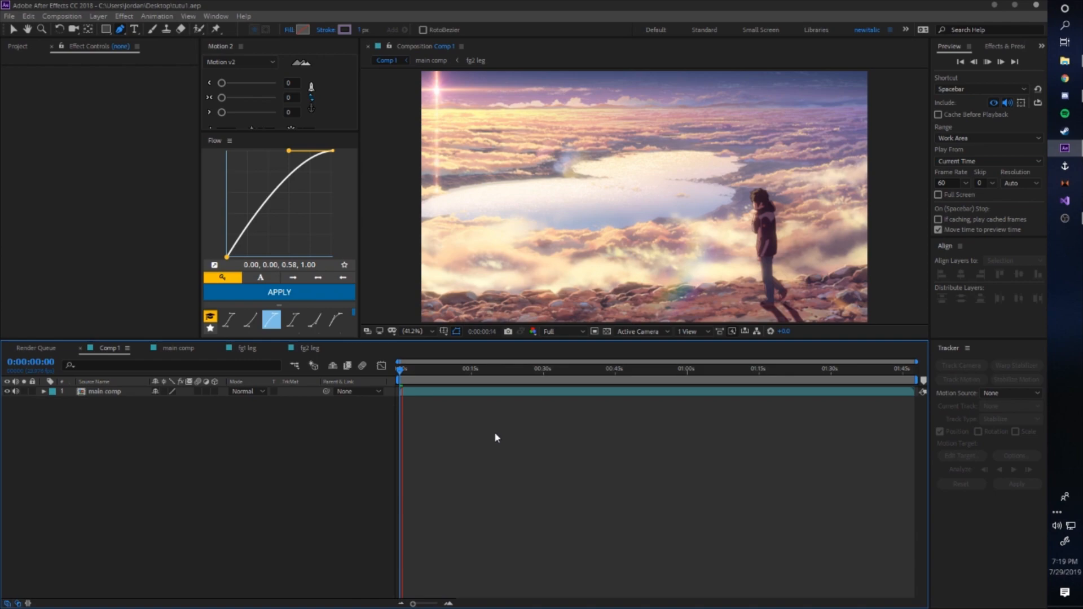
pyautogui.moveTo(789, 281)
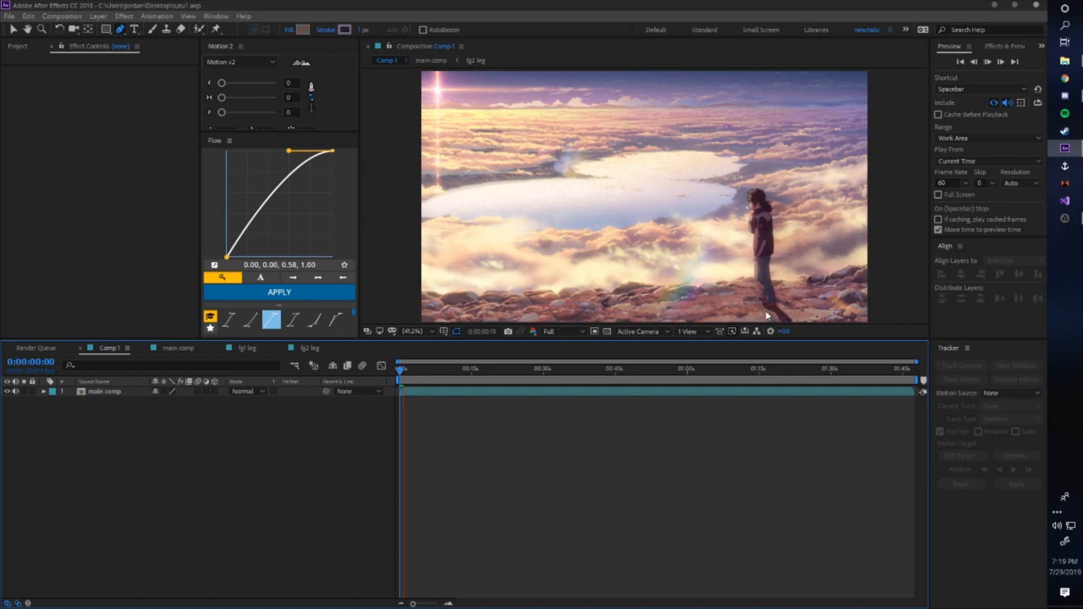
pyautogui.moveTo(765, 309)
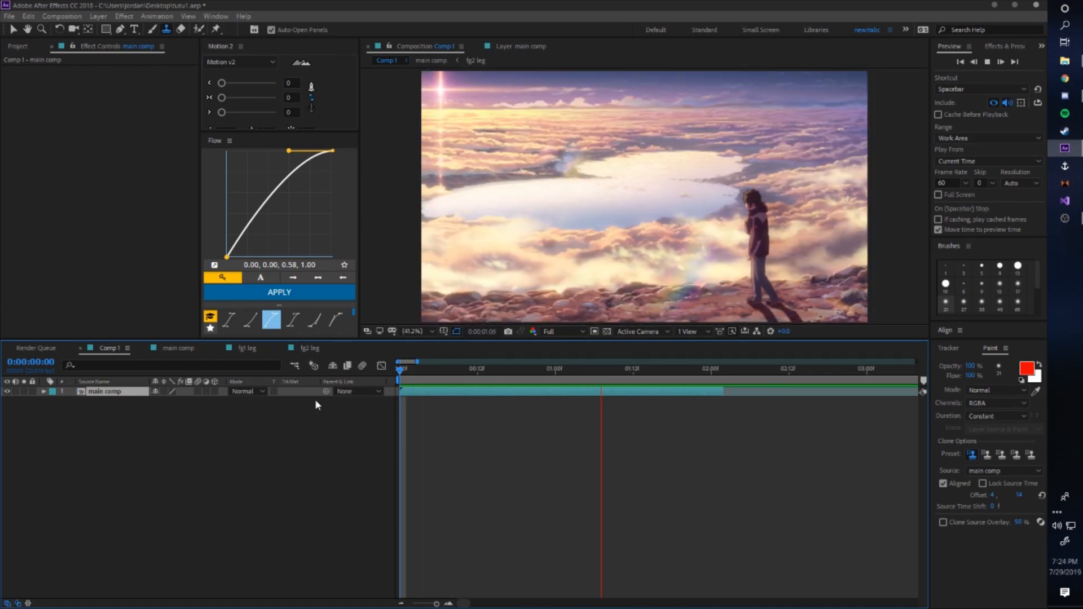
# - Enable time remapping on the main comp layer and move its end keyframe a few seconds in to slow playback
pyautogui.click(417, 368)
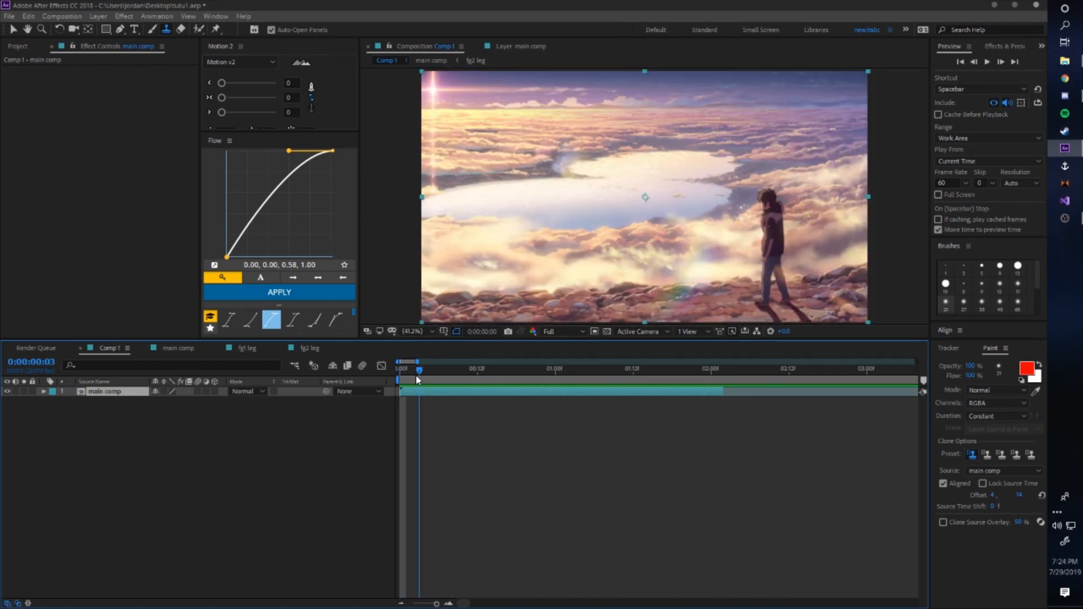
pyautogui.click(397, 368)
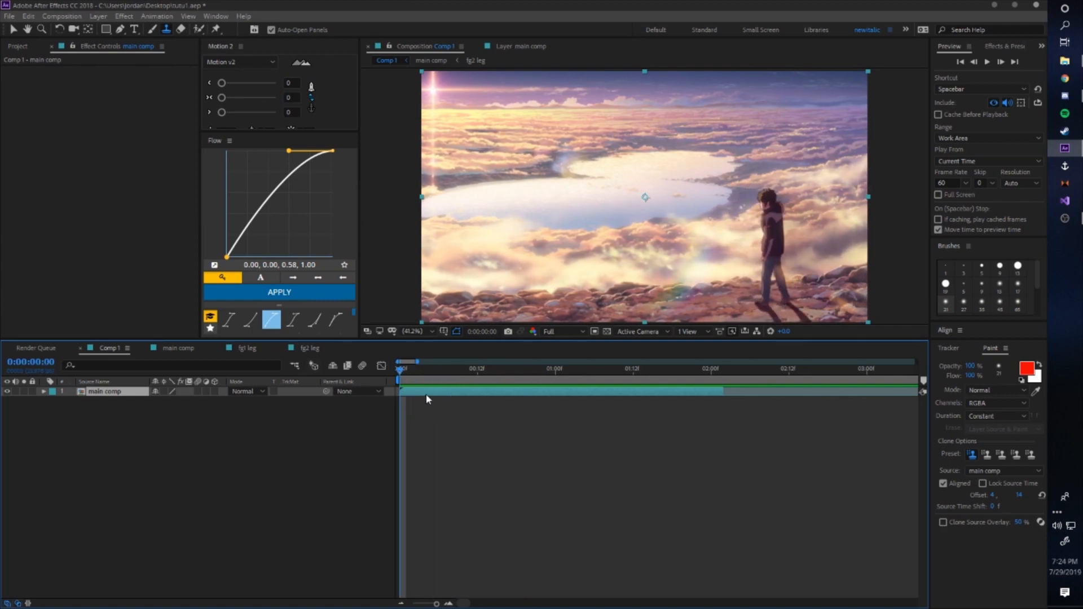
pyautogui.moveTo(491, 418)
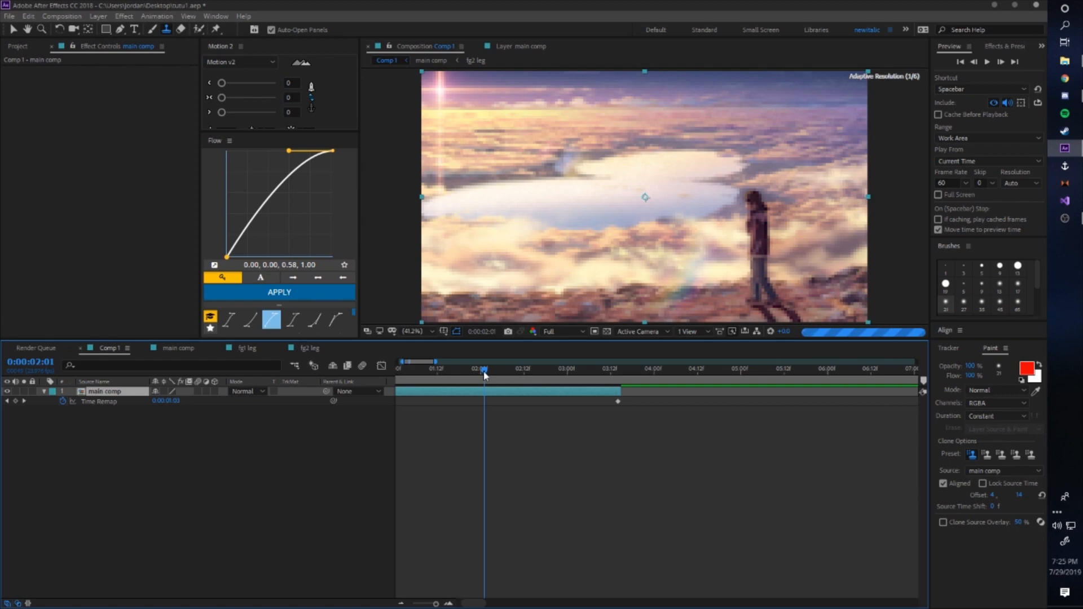
pyautogui.click(400, 368)
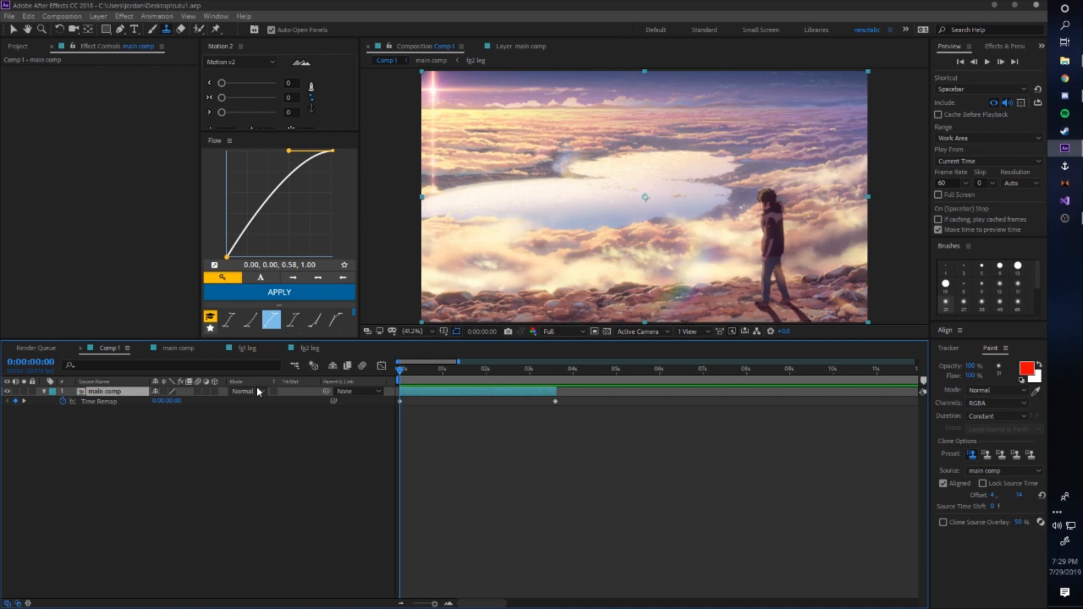
pyautogui.click(479, 368)
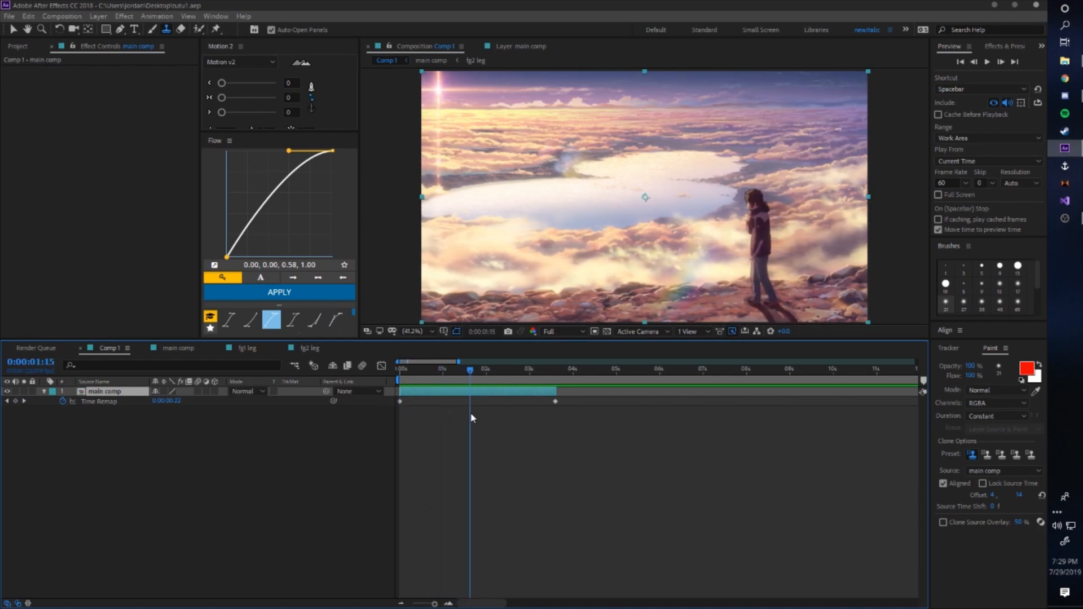
pyautogui.click(503, 368)
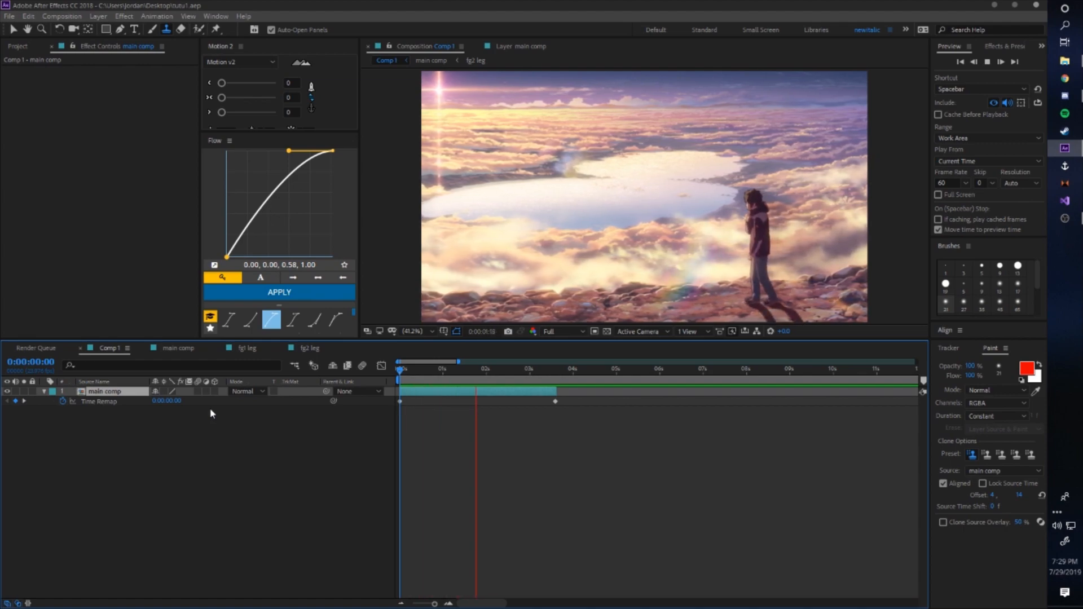
pyautogui.click(501, 362)
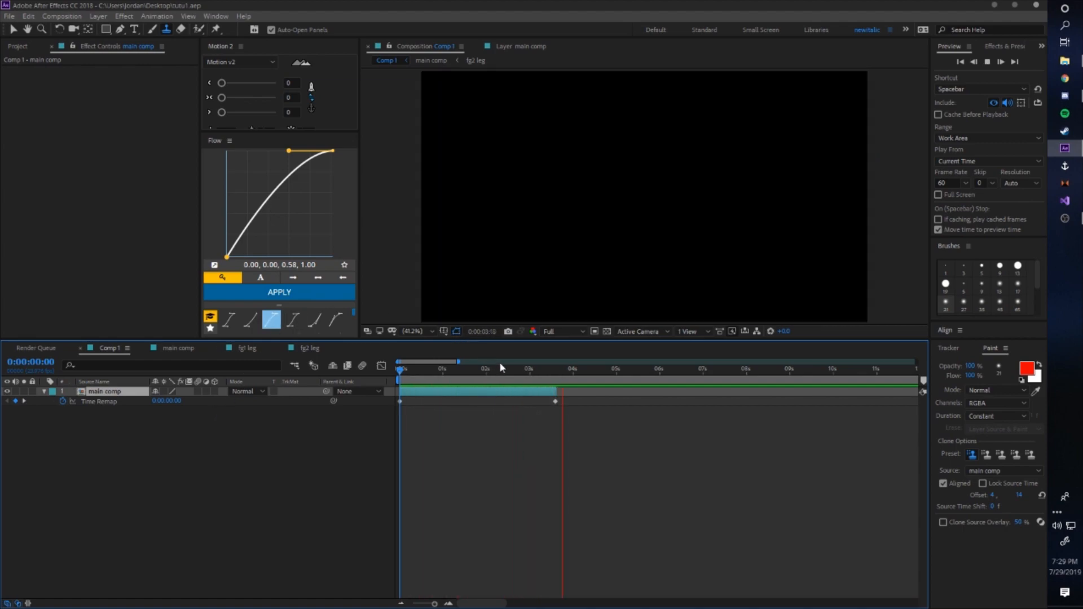
pyautogui.click(607, 368)
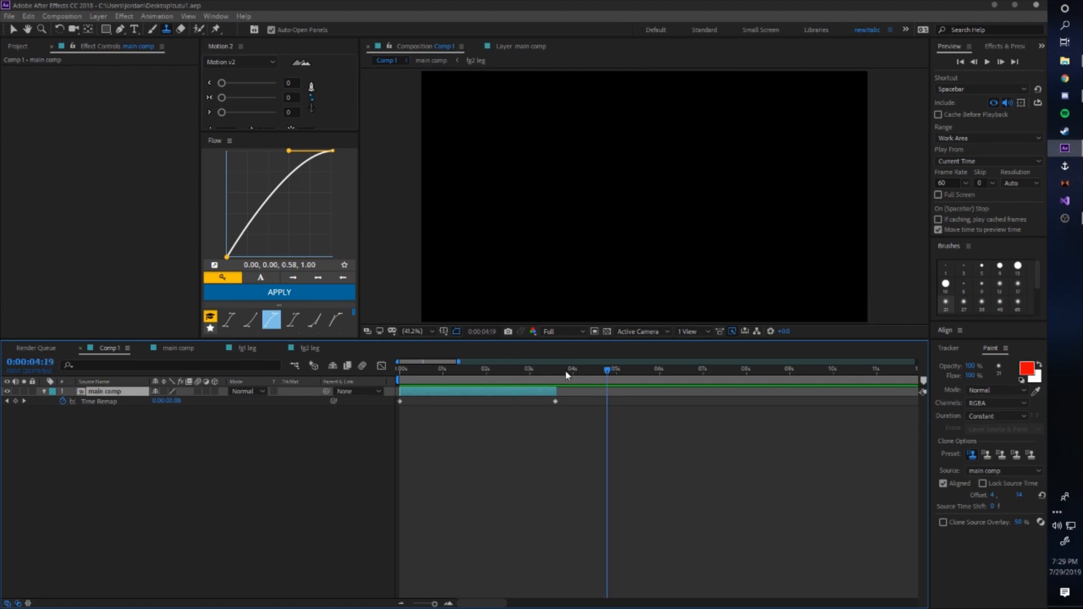
pyautogui.click(398, 368)
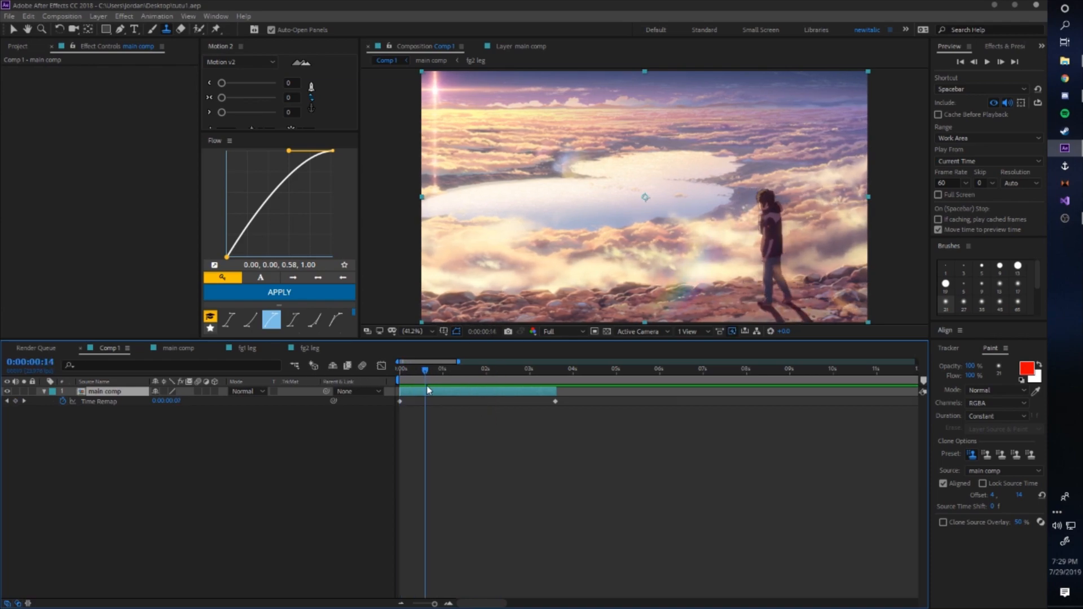
pyautogui.click(520, 371)
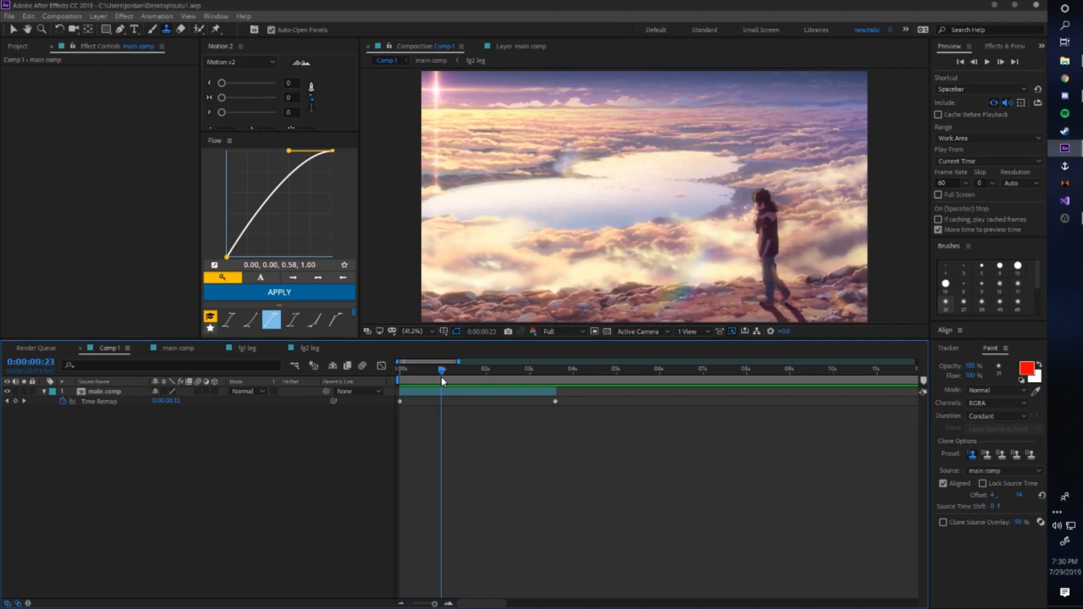
pyautogui.moveTo(879, 468)
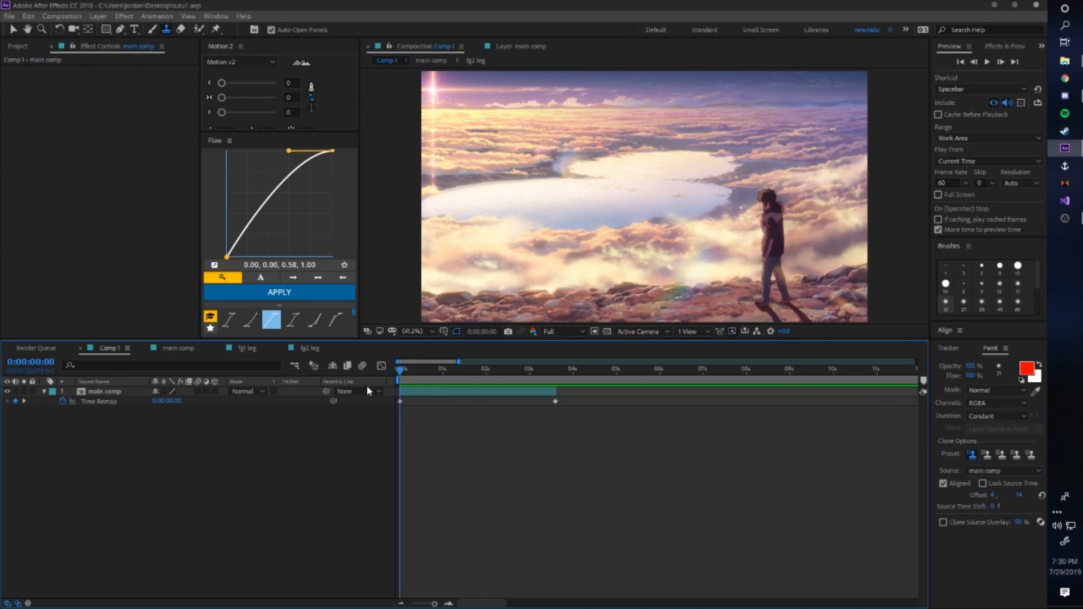
pyautogui.moveTo(464, 485)
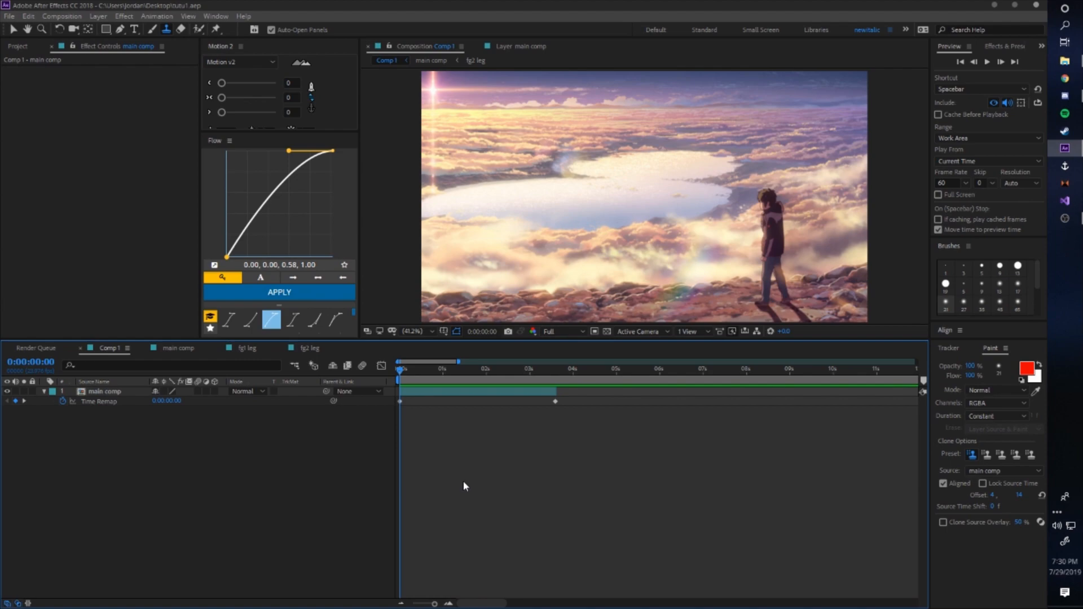
pyautogui.moveTo(629, 329)
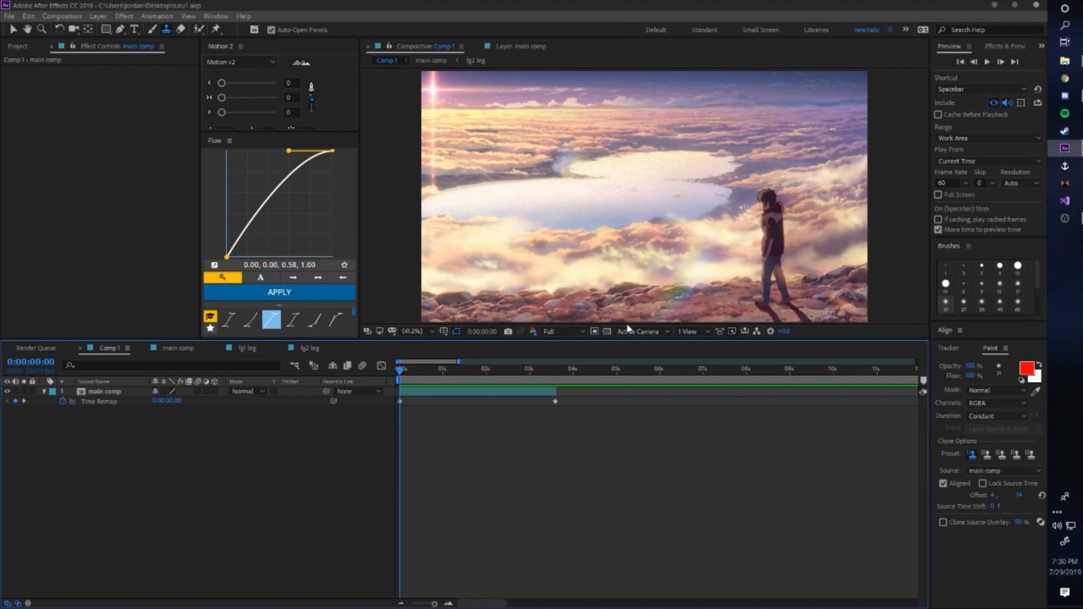